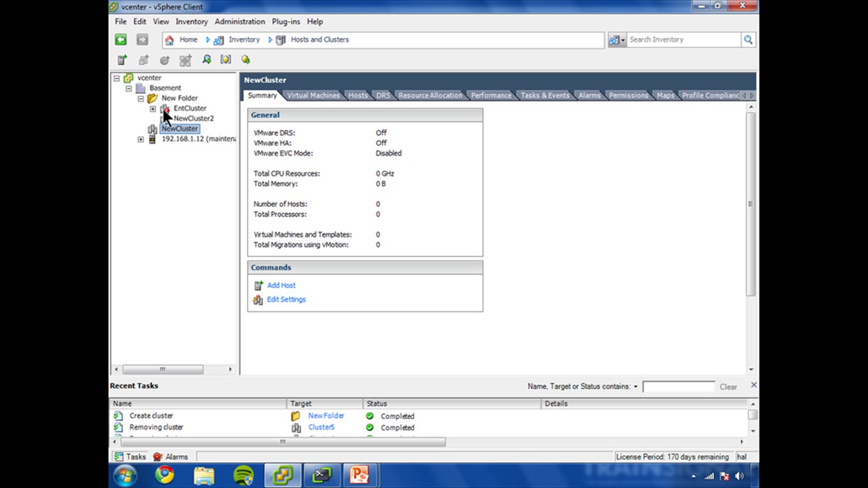
Step: Expand EntCluster in the inventory and view host 192.168.1.12's summary in maintenance mode
{"action": "left_click", "coordinate": [196, 118]}
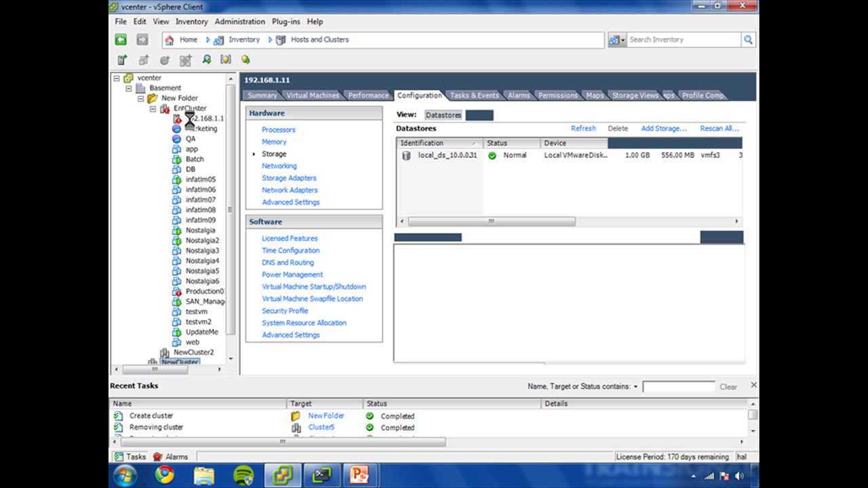
{"action": "left_click", "coordinate": [200, 118]}
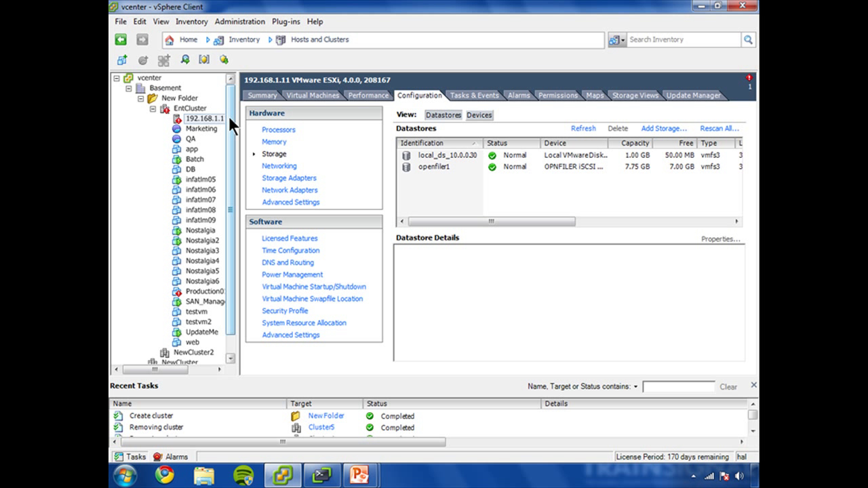
{"action": "scroll", "scroll_direction": "down", "scroll_amount": 3}
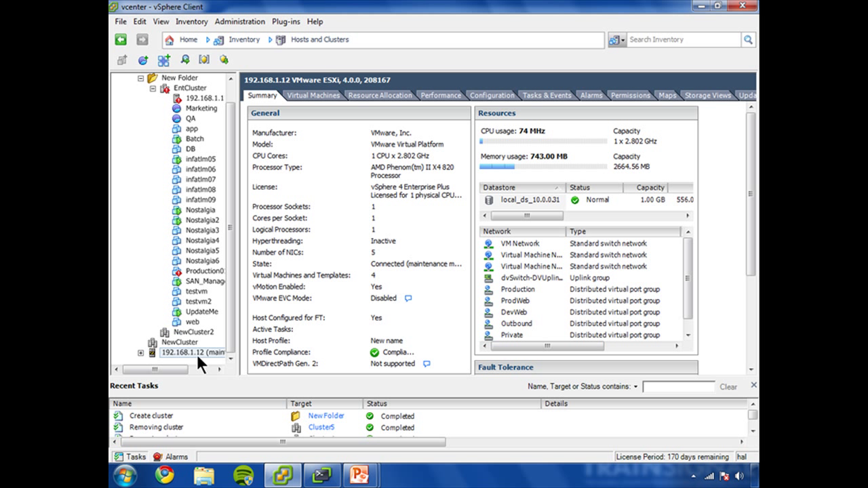
{"action": "mouse_move", "coordinate": [193, 357]}
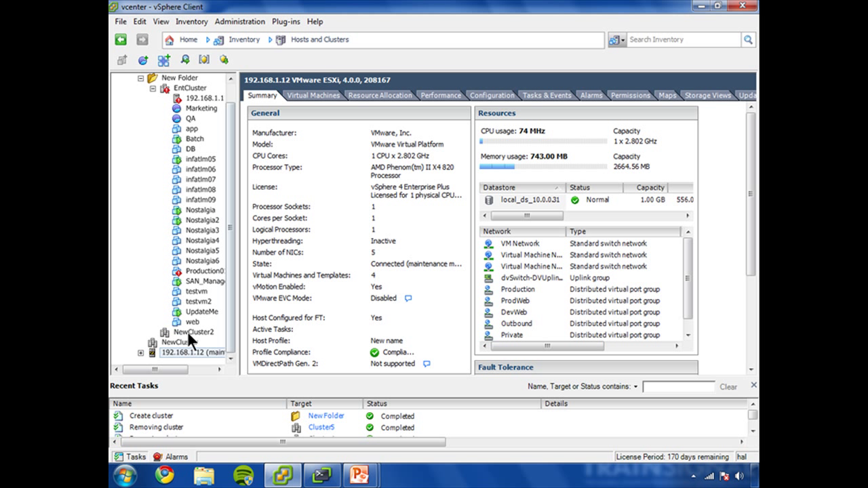
{"action": "mouse_move", "coordinate": [312, 471]}
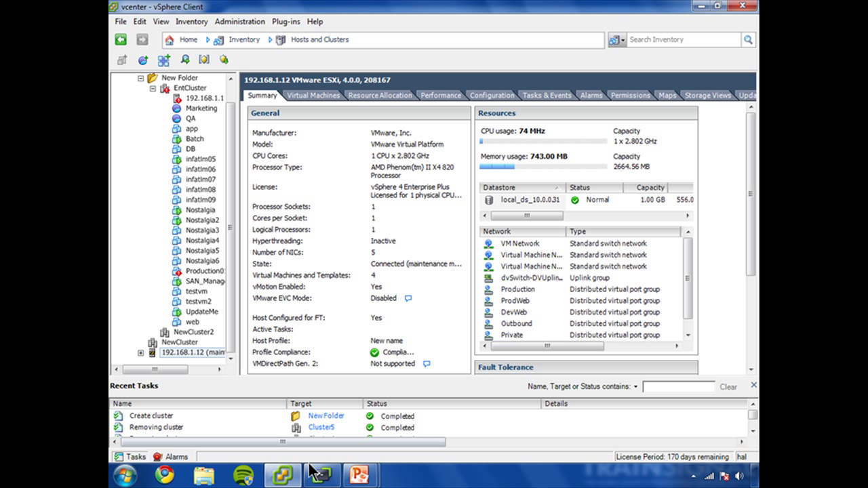
Step: Store host 192.168.1.12 in $h with Get-VMHost and display its details
{"action": "left_click", "coordinate": [322, 475]}
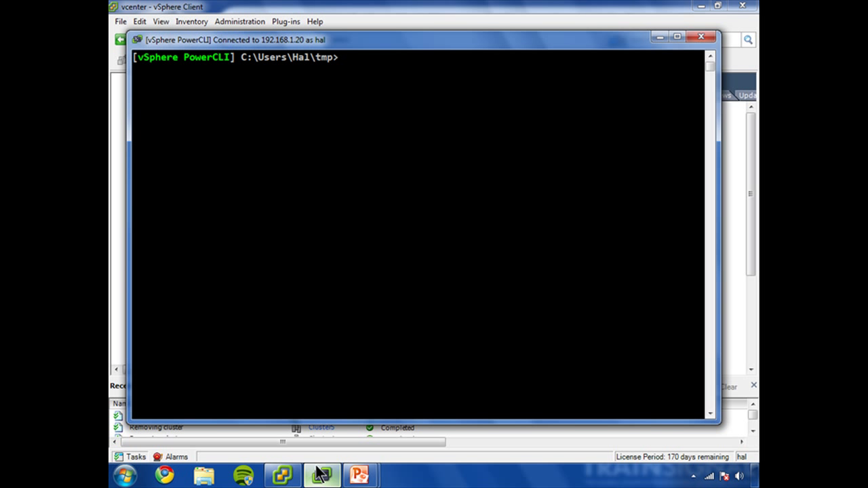
{"action": "type", "text": "$h ="}
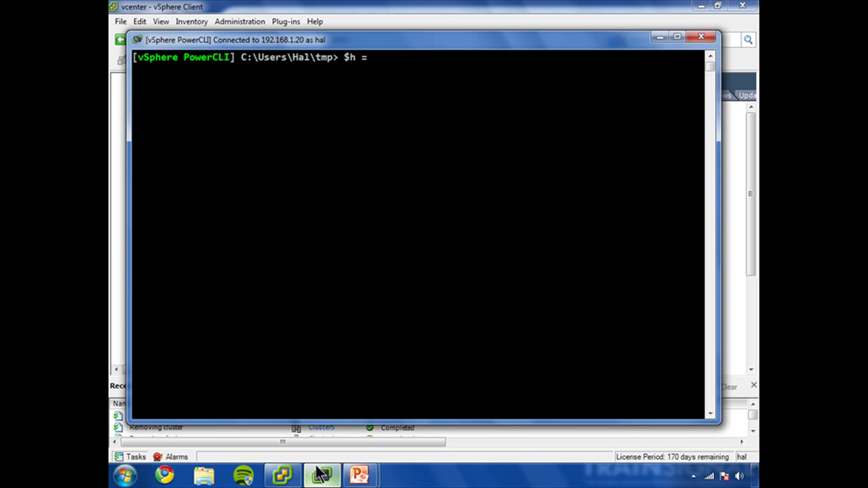
{"action": "type", "text": "Get-VMHost"}
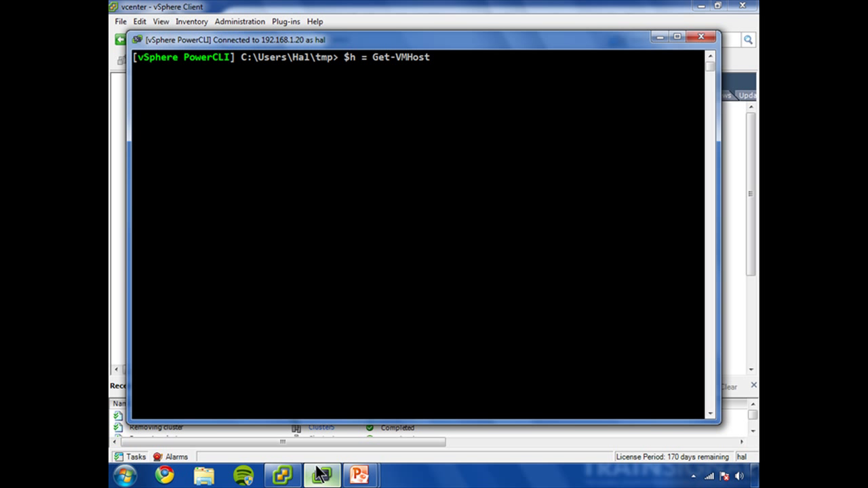
{"action": "type", "text": "192.168.1."}
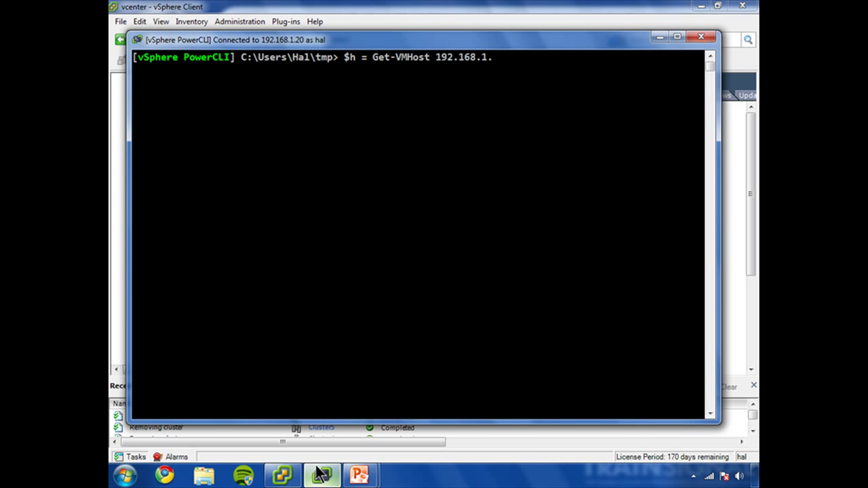
{"action": "key", "text": "Return"}
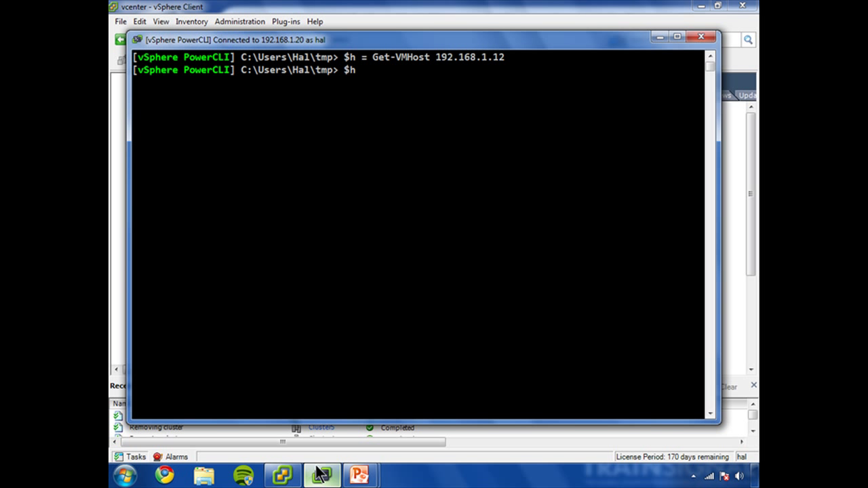
{"action": "key", "text": "Return"}
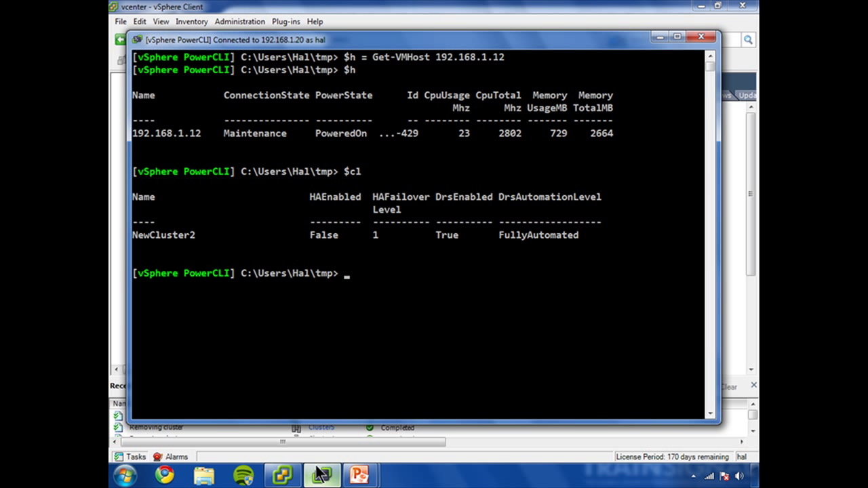
Step: Store cluster NewCluster in $cl with Get-Cluster
{"action": "type", "text": "$cl"}
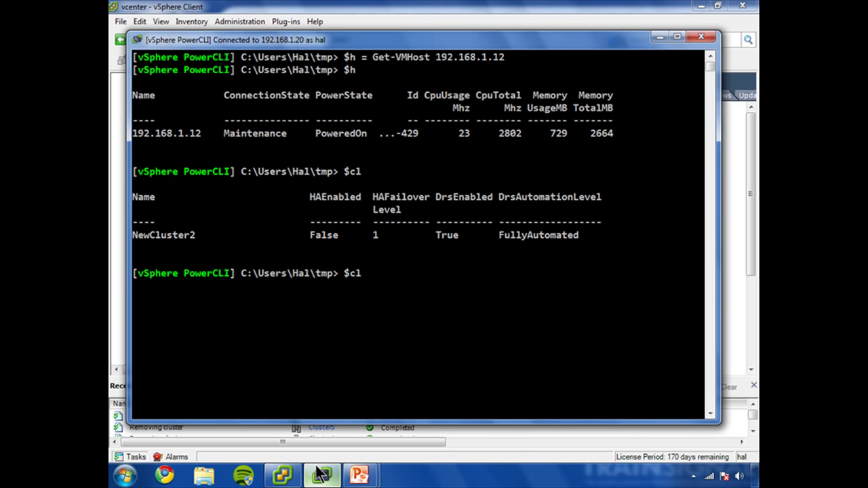
{"action": "type", "text": "= get-Cluster"}
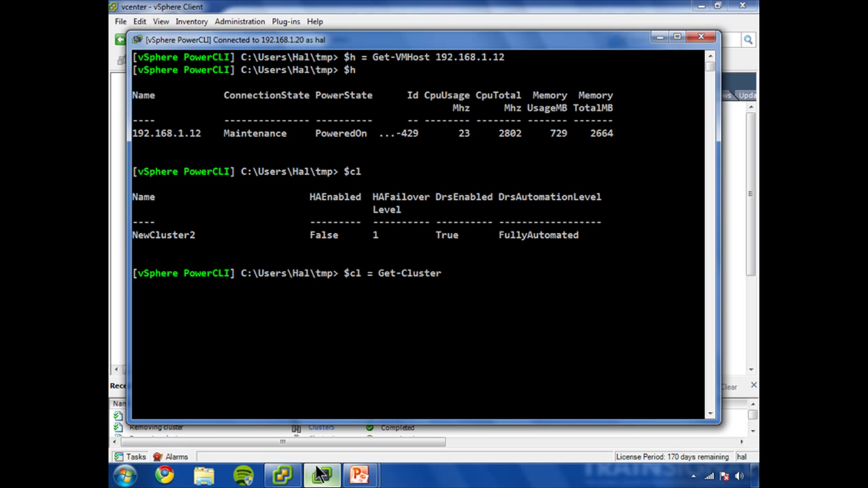
{"action": "type", "text": "NewCluster"}
{"action": "type", "text": "$cl"}
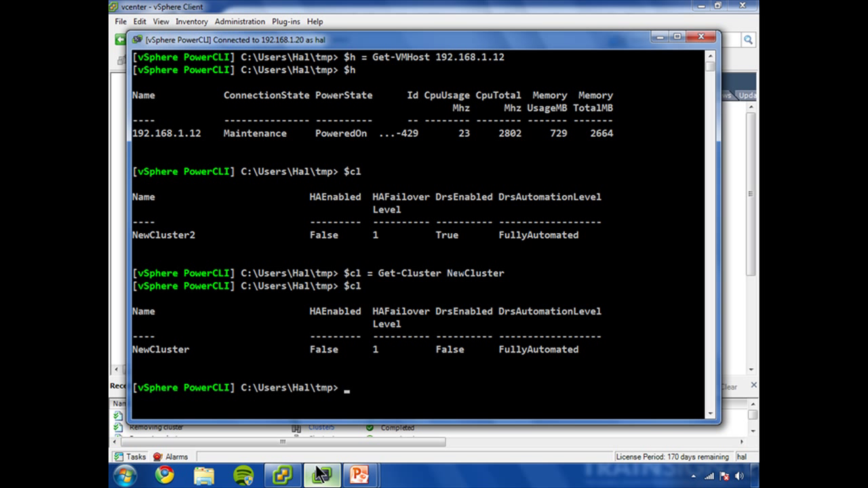
Step: Move $h into $cl asynchronously and confirm MoveHostInto_Task succeeded in the task list
{"action": "type", "text": "$h | Move-VMHost"}
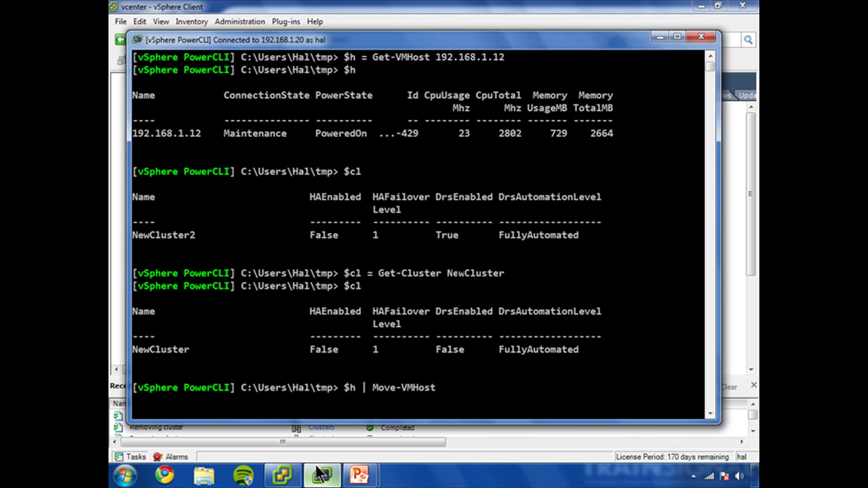
{"action": "type", "text": "-Destination"}
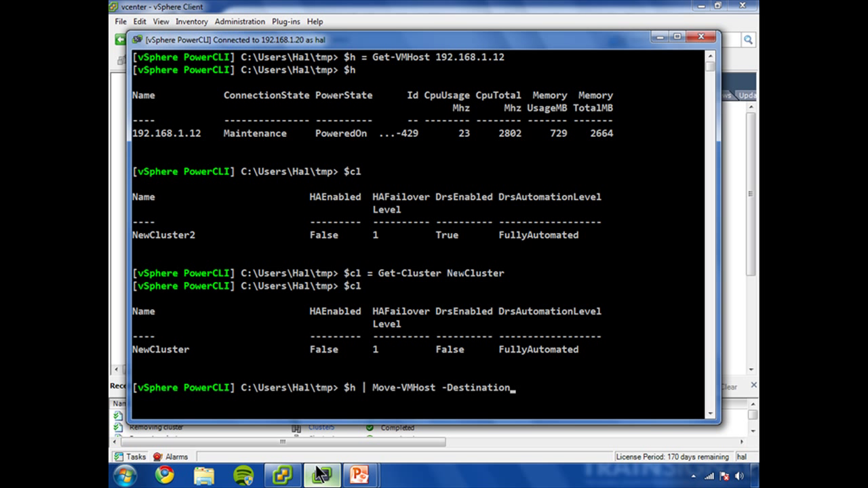
{"action": "type", "text": "$cl"}
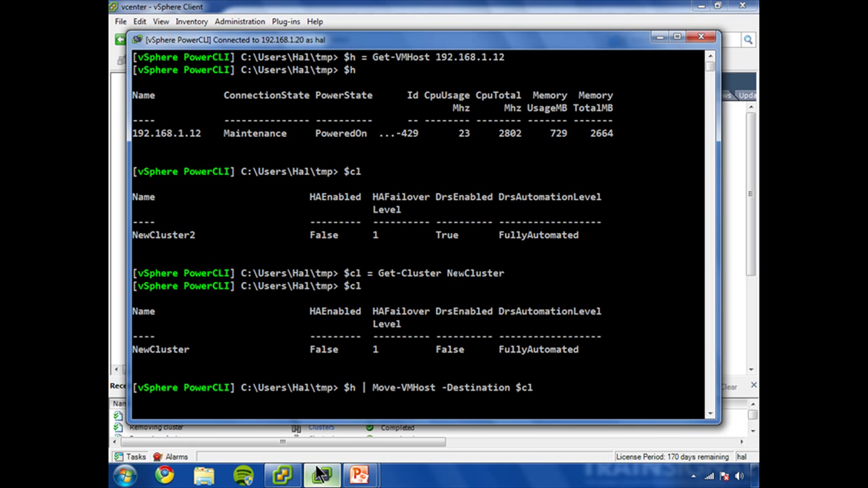
{"action": "type", "text": "-RunAsync"}
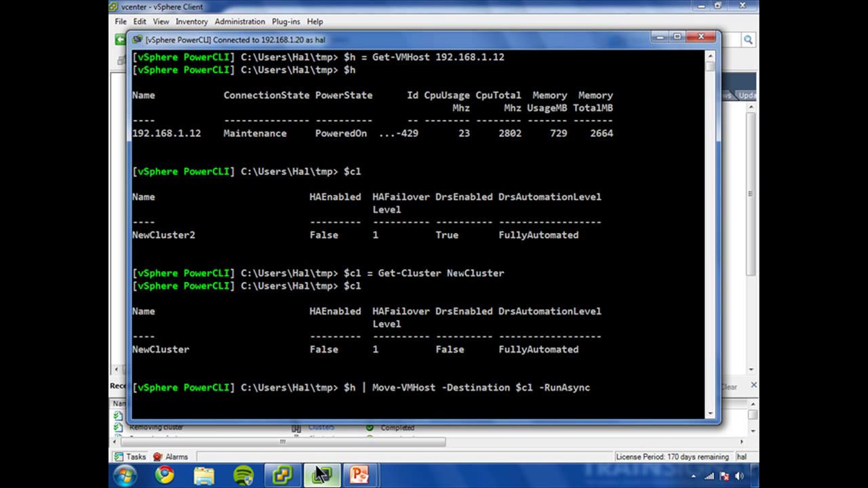
{"action": "key", "text": "Return"}
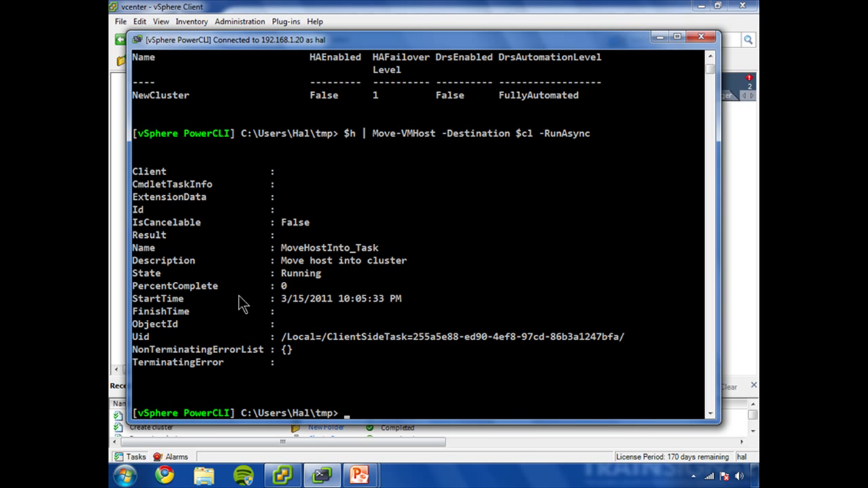
{"action": "mouse_move", "coordinate": [146, 194]}
{"action": "type", "text": "get-task"}
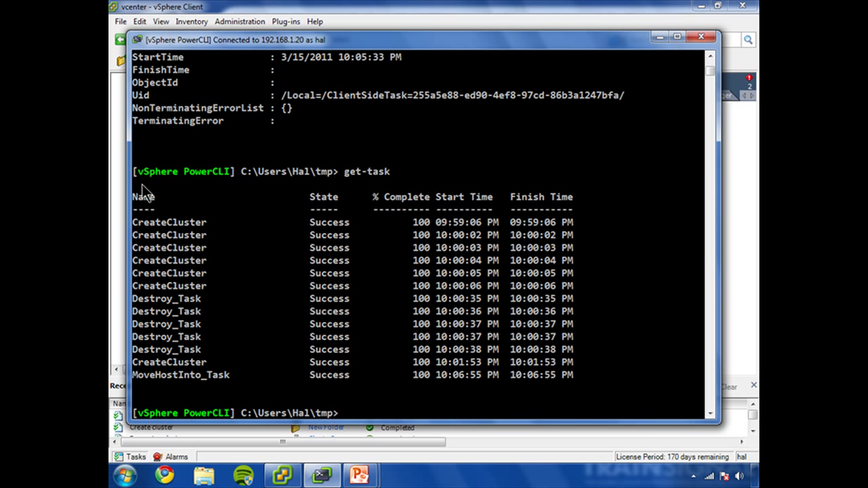
{"action": "mouse_move", "coordinate": [336, 239]}
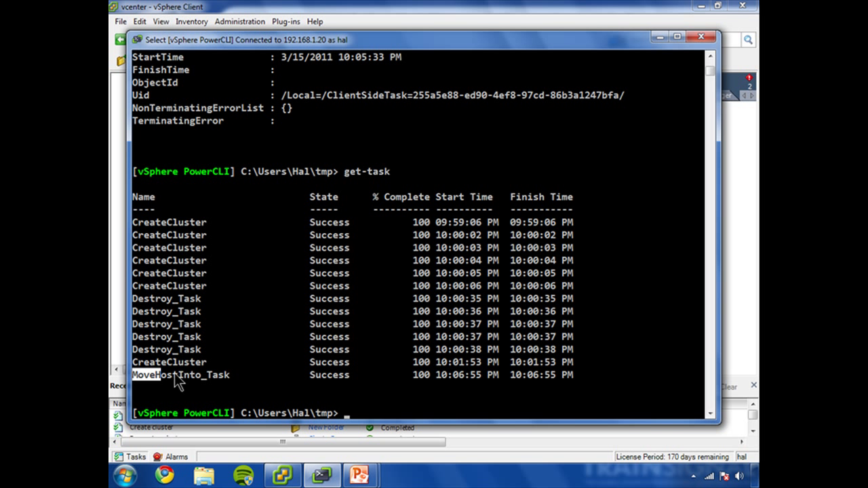
{"action": "double_click", "coordinate": [181, 376]}
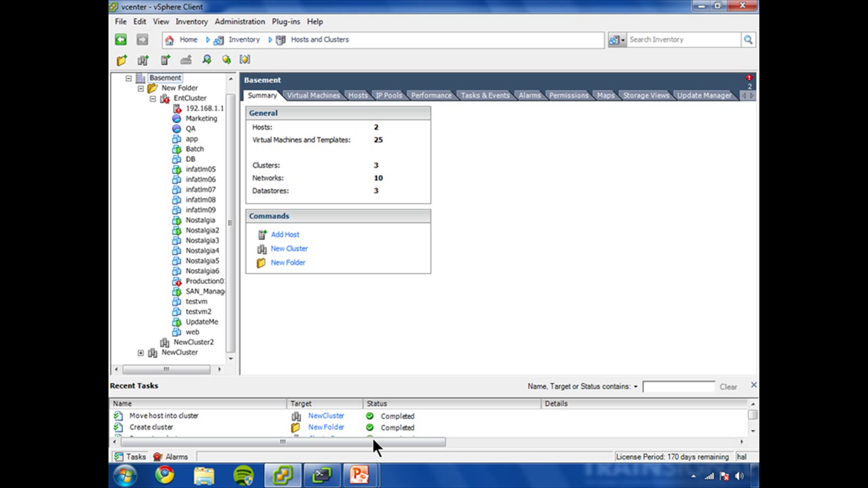
{"action": "mouse_move", "coordinate": [362, 428]}
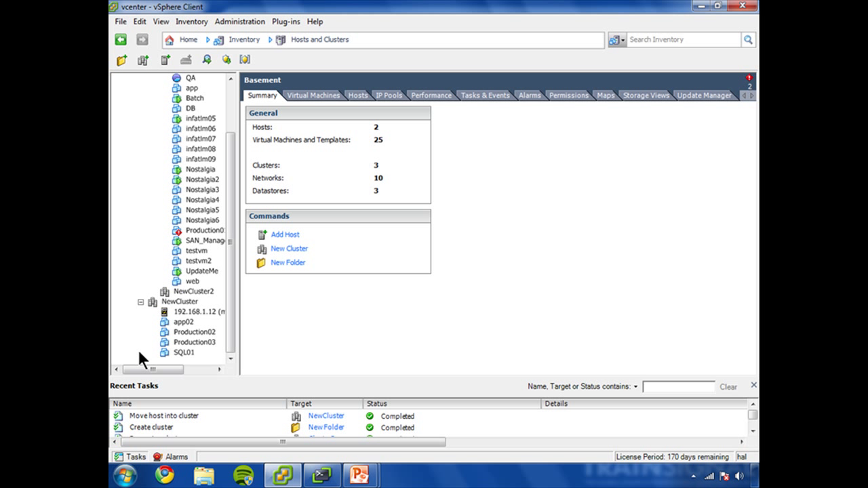
{"action": "mouse_move", "coordinate": [192, 331]}
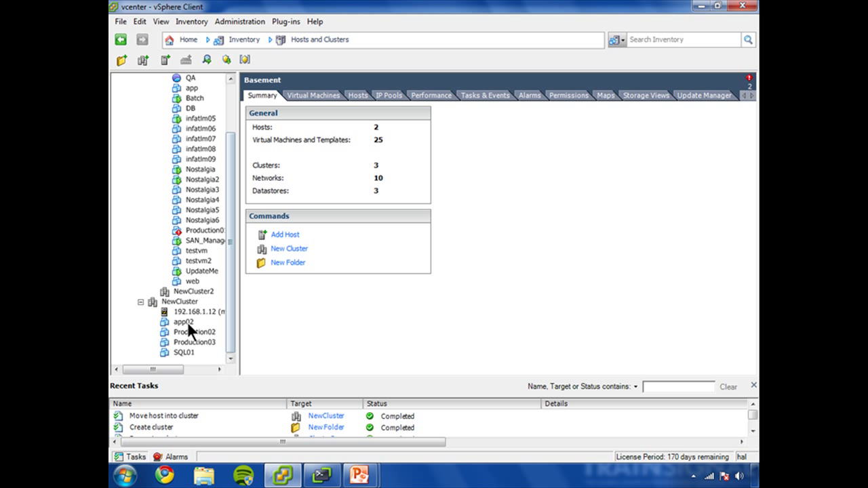
Step: Select host 192.168.1.12 under NewCluster and scroll to check its powered-off VMs
{"action": "left_click", "coordinate": [199, 311]}
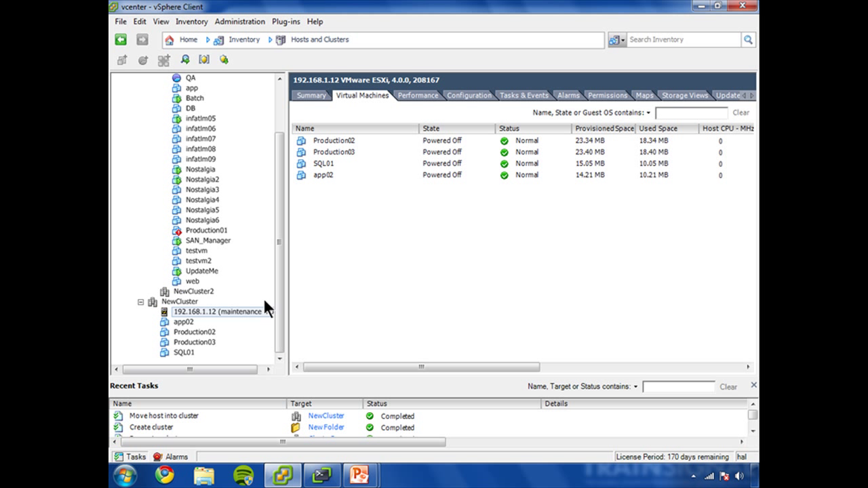
{"action": "mouse_move", "coordinate": [304, 324]}
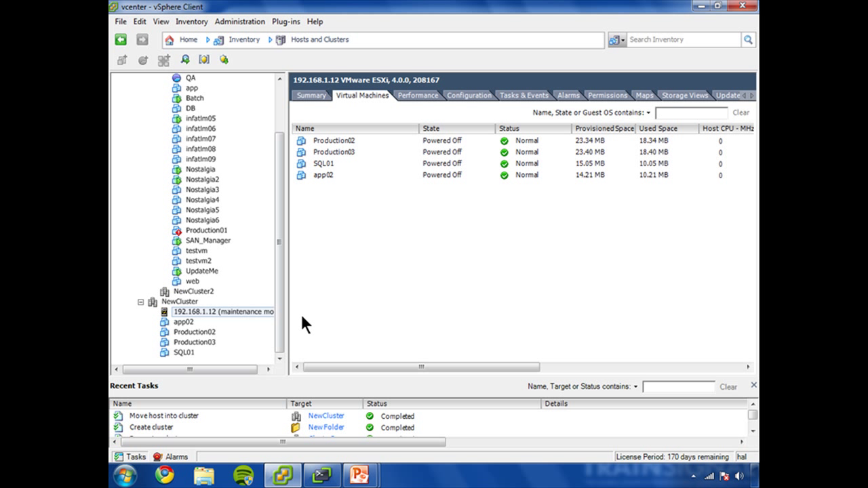
{"action": "scroll", "scroll_direction": "up", "scroll_amount": 3}
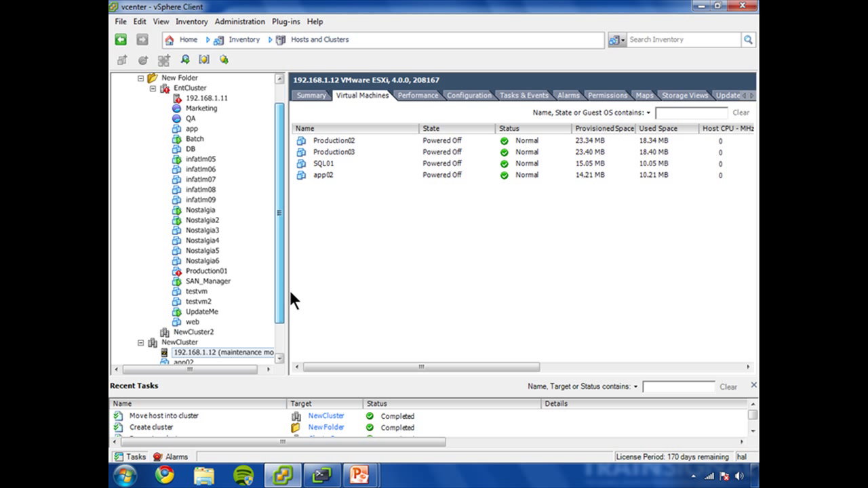
{"action": "scroll", "scroll_direction": "down", "scroll_amount": 3}
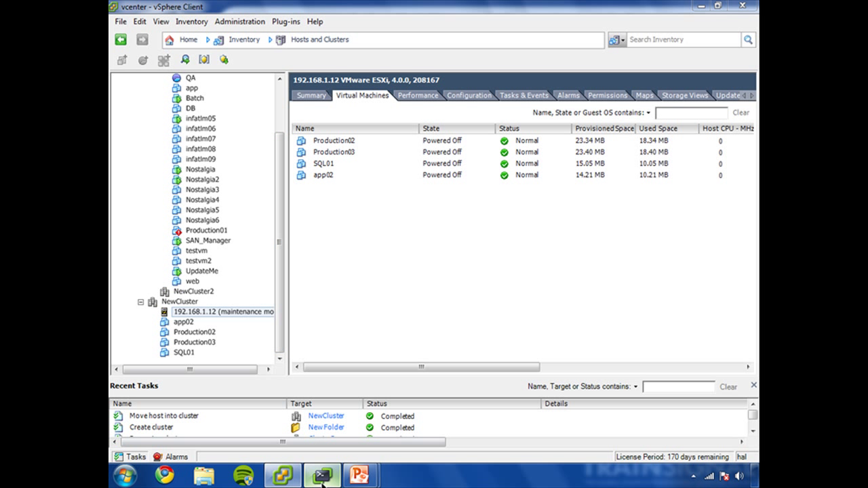
Step: Move $h into EntCluster, store EntCluster in $cl and list its hosts
{"action": "left_click", "coordinate": [322, 475]}
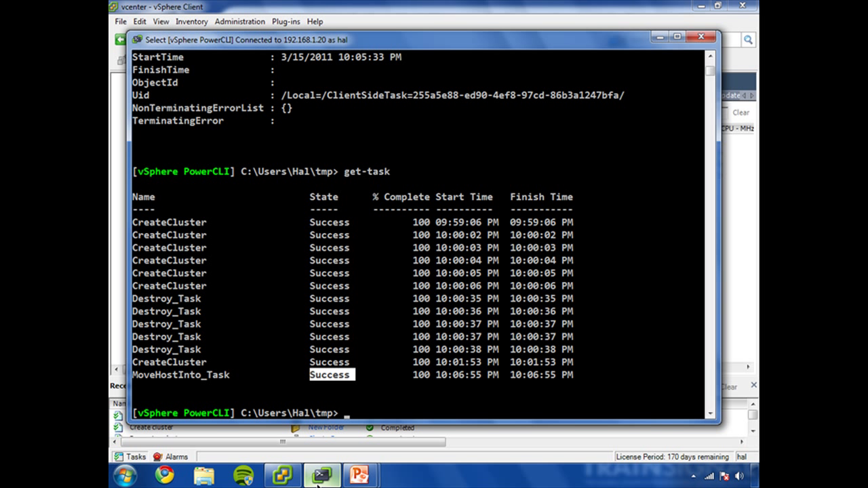
{"action": "type", "text": "$h | Move-VMHost"}
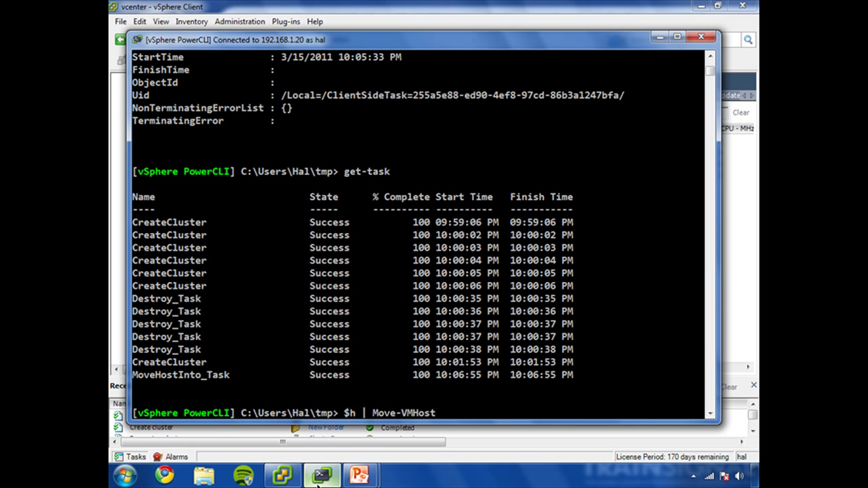
{"action": "type", "text": "-Destination"}
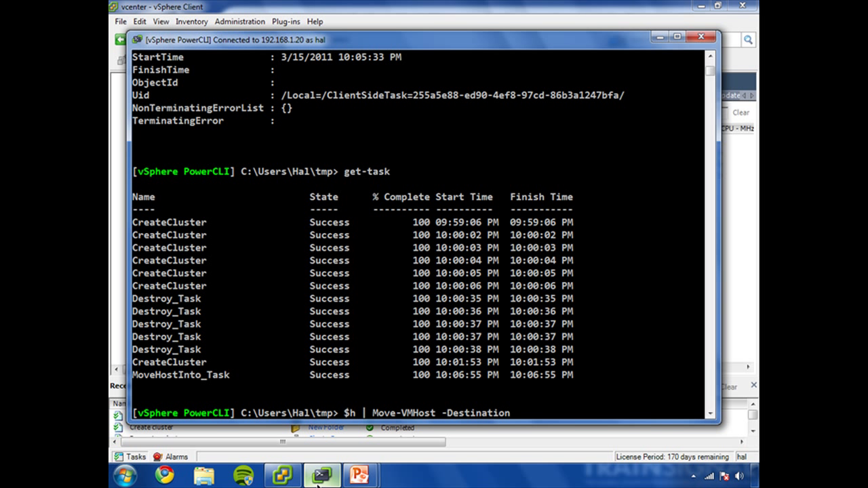
{"action": "type", "text": "("}
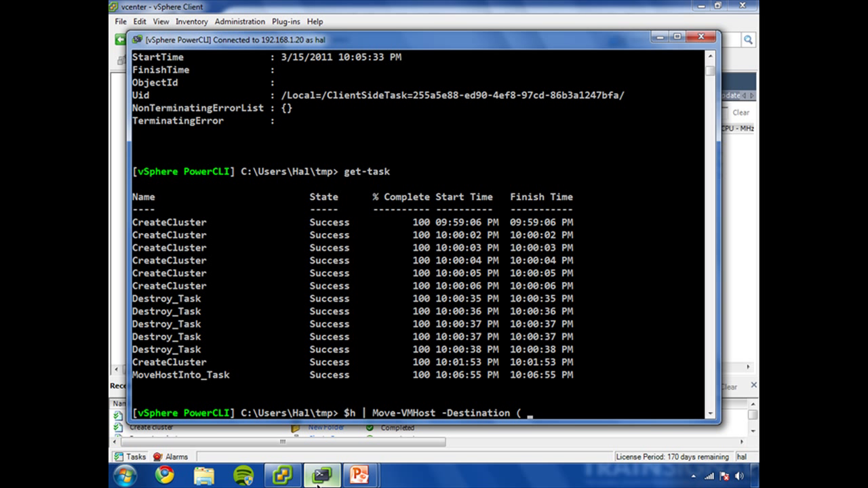
{"action": "type", "text": "Get-Cluster"}
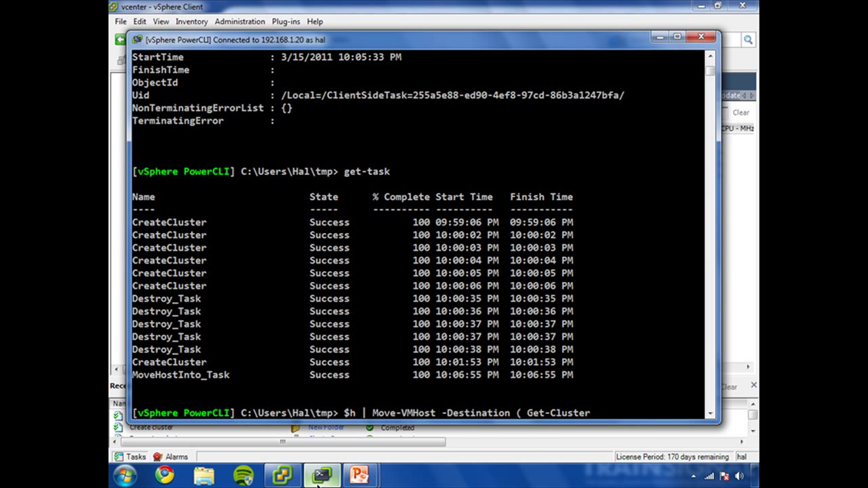
{"action": "type", "text": "entcluster"}
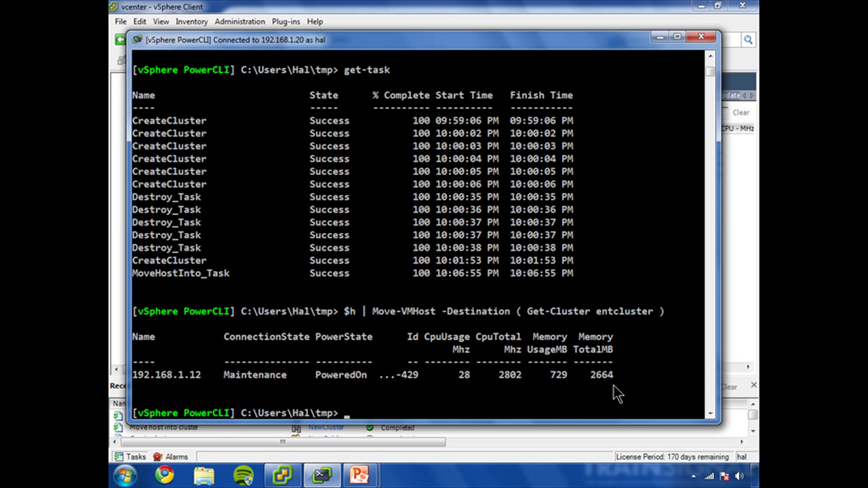
{"action": "mouse_move", "coordinate": [631, 377]}
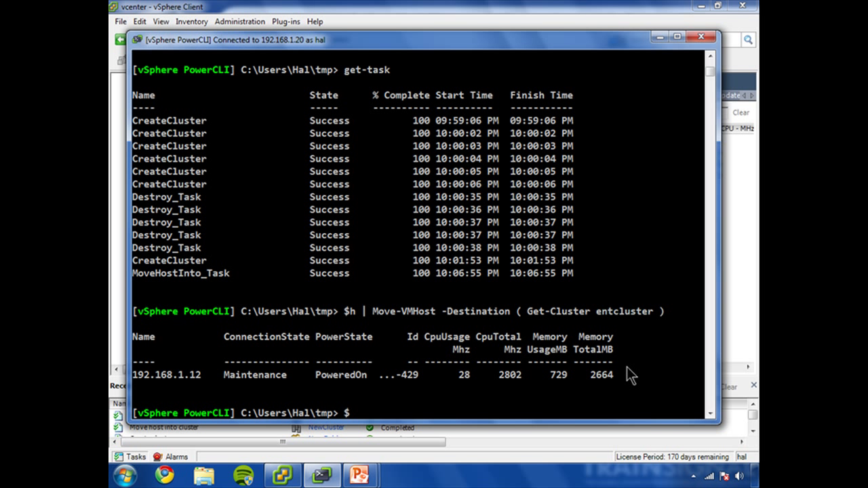
{"action": "type", "text": "cl = Get-Cluster"}
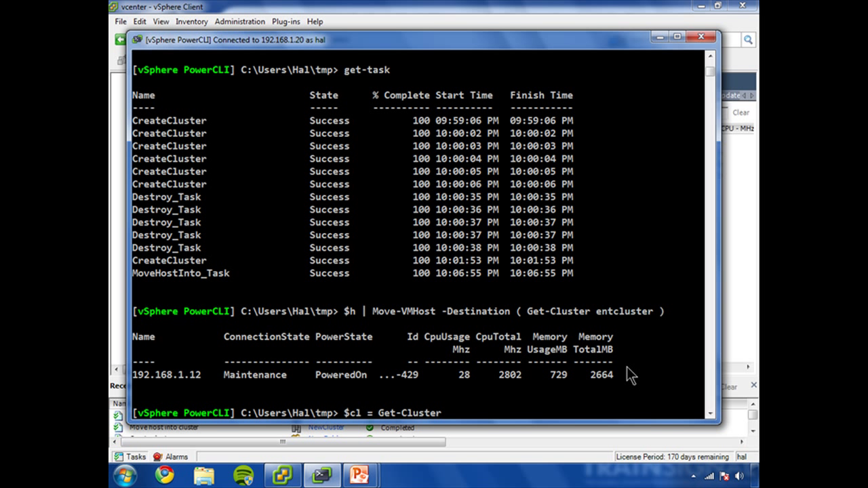
{"action": "type", "text": "entcluster"}
{"action": "type", "text": "$cl | Get-VMHost"}
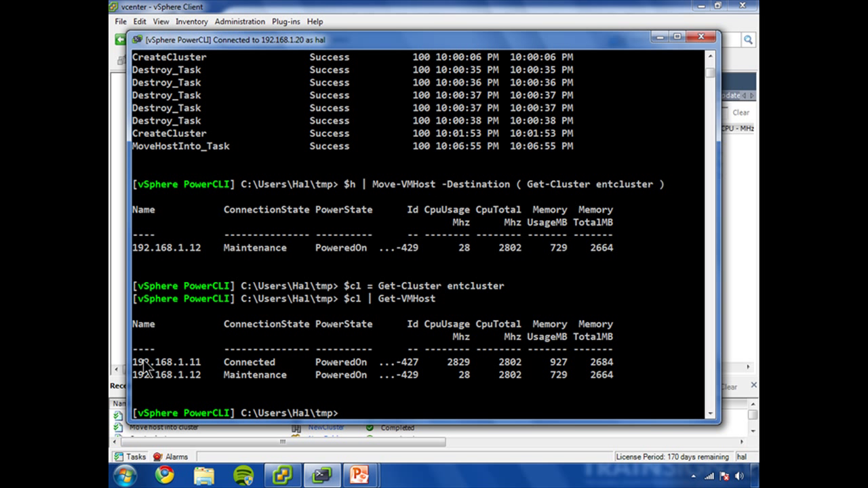
{"action": "mouse_move", "coordinate": [241, 383]}
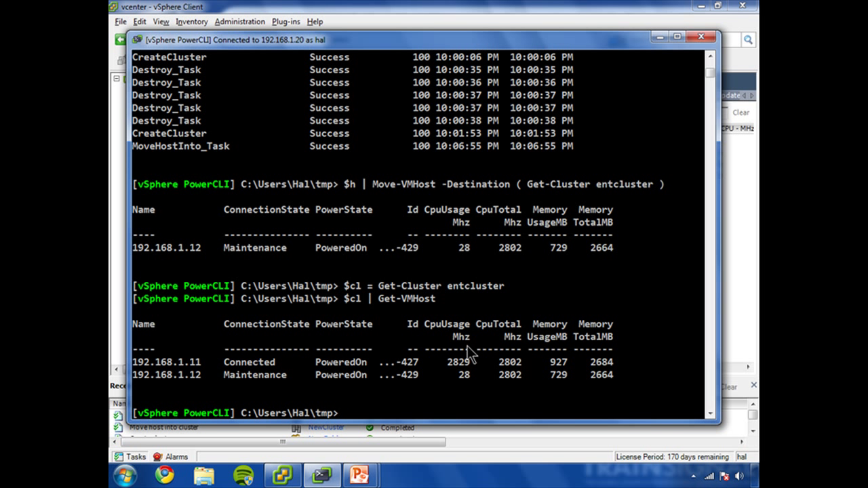
Step: Try an invalid Set-VMHost -State value, then set host 192.168.1.12 to Connected
{"action": "type", "text": "$h | set-VMHost -"}
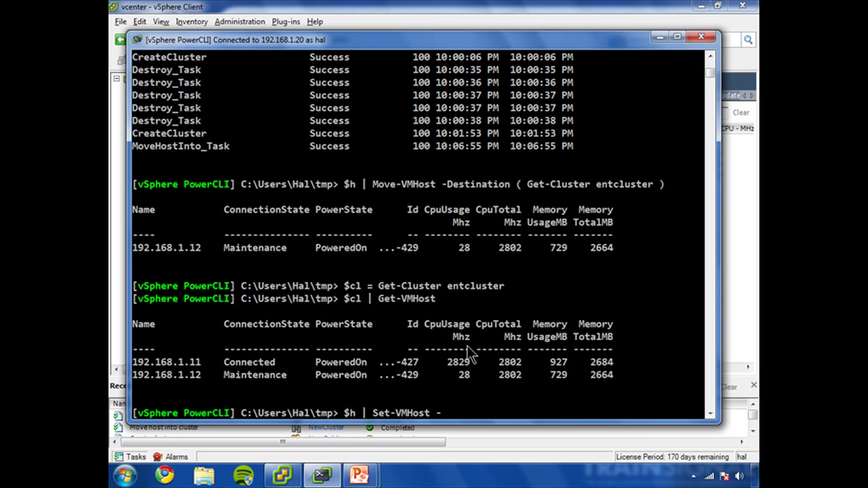
{"action": "type", "text": "State asdf"}
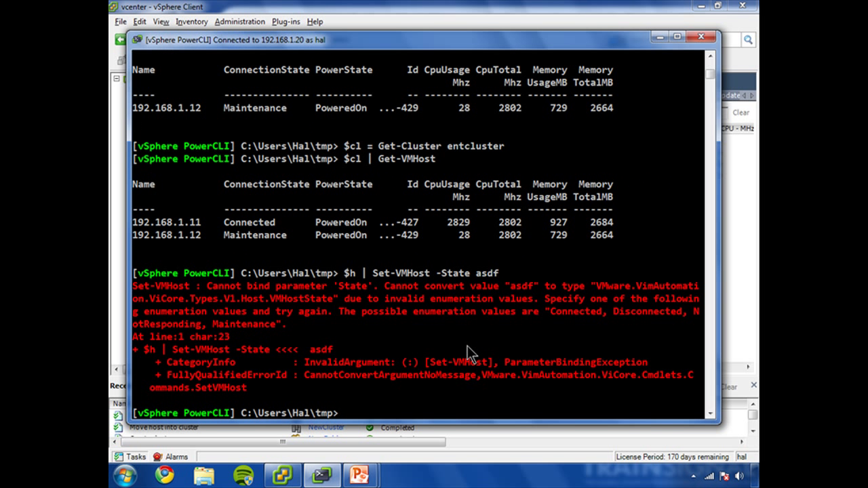
{"action": "mouse_move", "coordinate": [580, 325]}
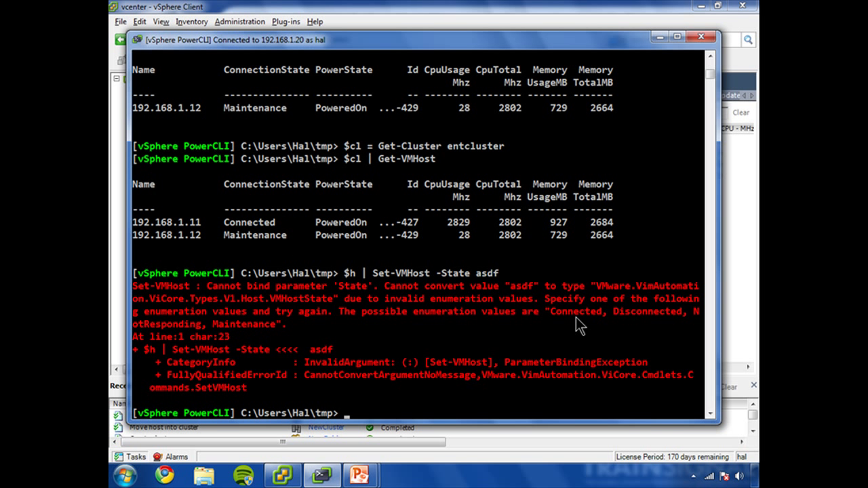
{"action": "double_click", "coordinate": [647, 311]}
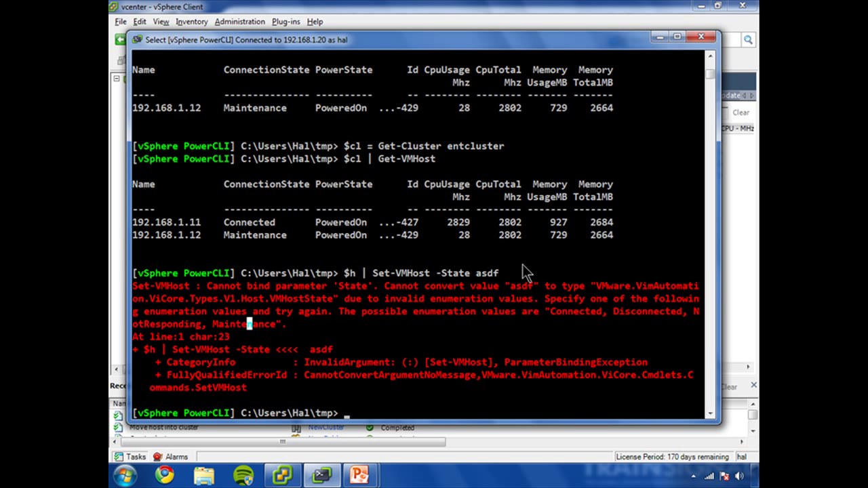
{"action": "type", "text": "$h | Set-VMHost -State connected"}
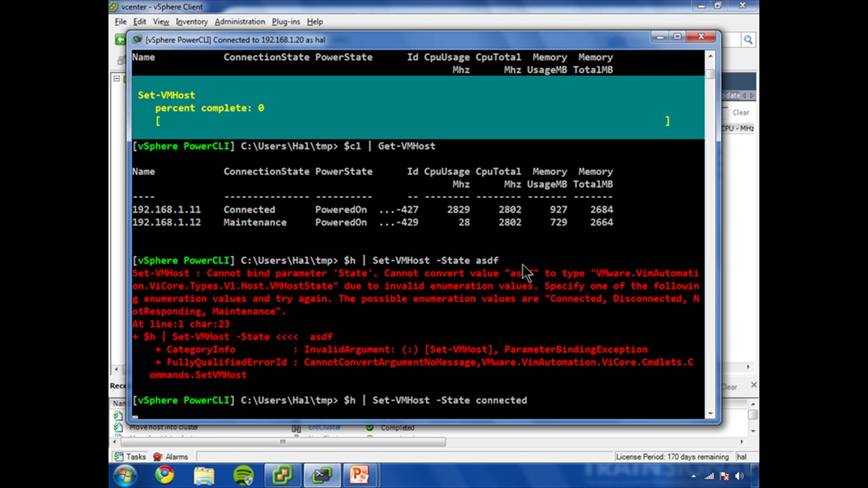
{"action": "mouse_move", "coordinate": [217, 122]}
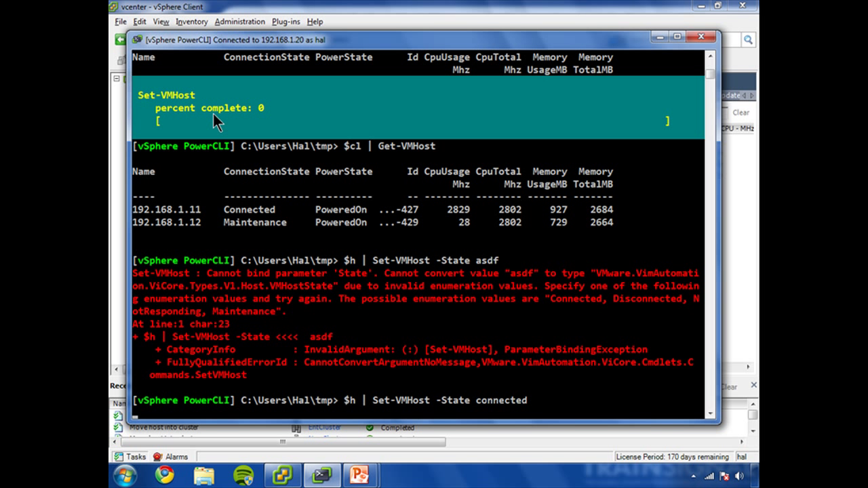
{"action": "mouse_move", "coordinate": [197, 112]}
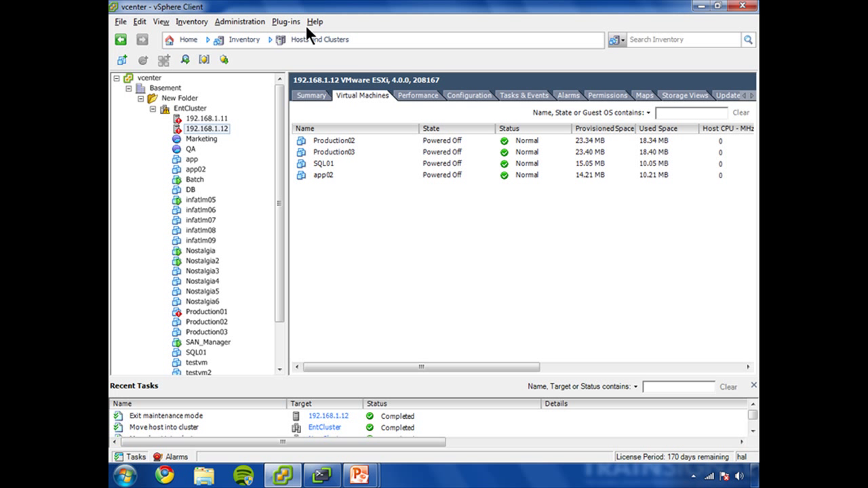
{"action": "mouse_move", "coordinate": [218, 423]}
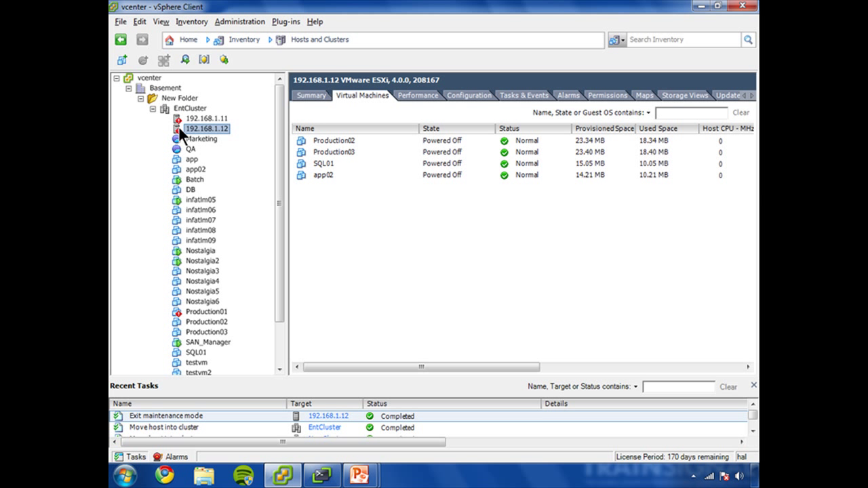
{"action": "mouse_move", "coordinate": [168, 437]}
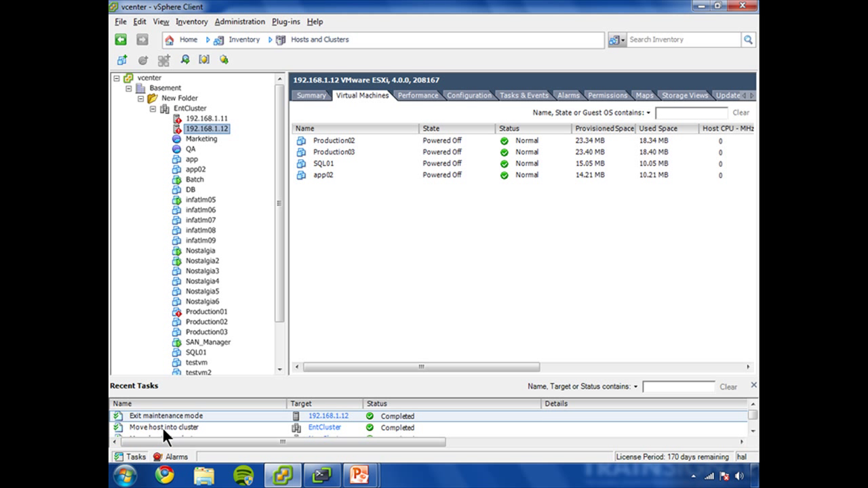
{"action": "left_click", "coordinate": [321, 475]}
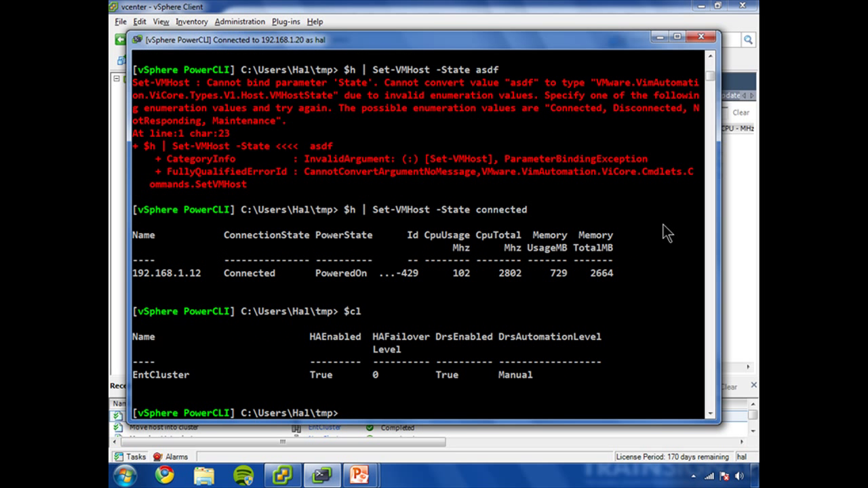
Step: List all of EntCluster's properties with fl and highlight DrsMode and DrsAutomationLevel
{"action": "type", "text": "| fl"}
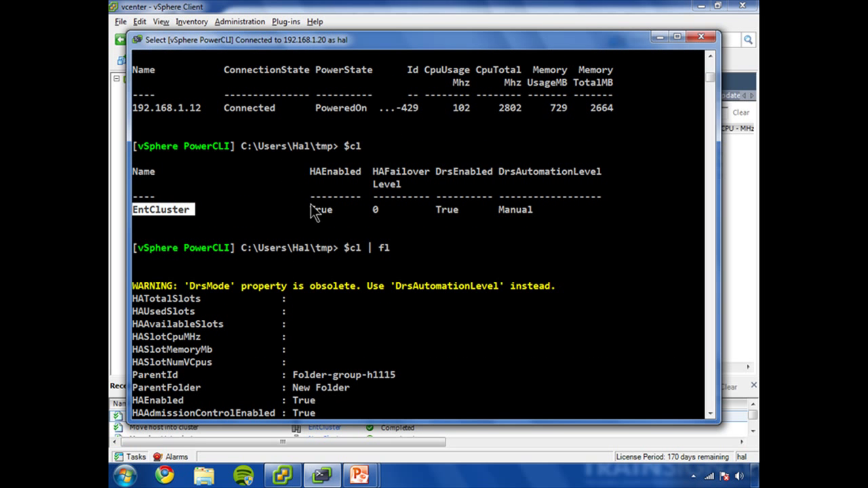
{"action": "scroll", "scroll_direction": "down", "scroll_amount": 3}
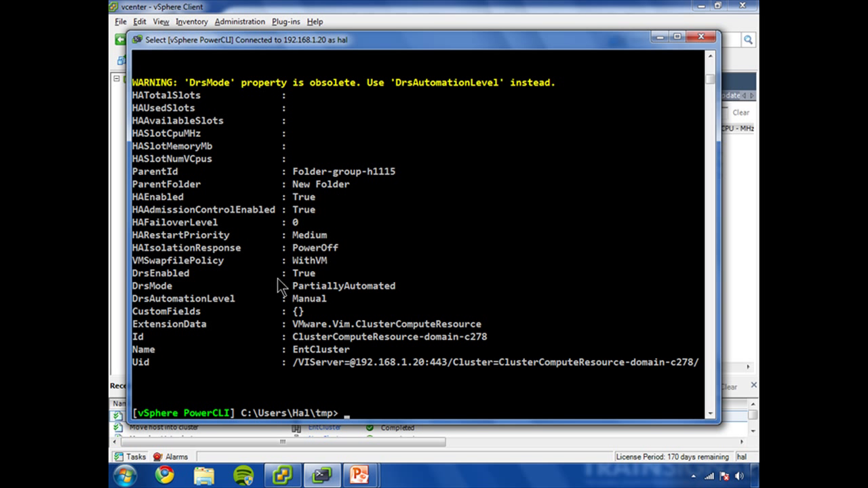
{"action": "mouse_move", "coordinate": [162, 231]}
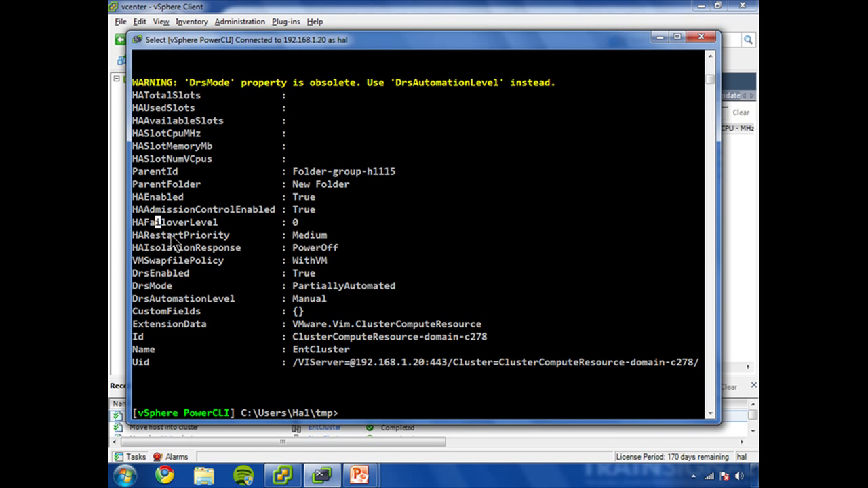
{"action": "double_click", "coordinate": [182, 234]}
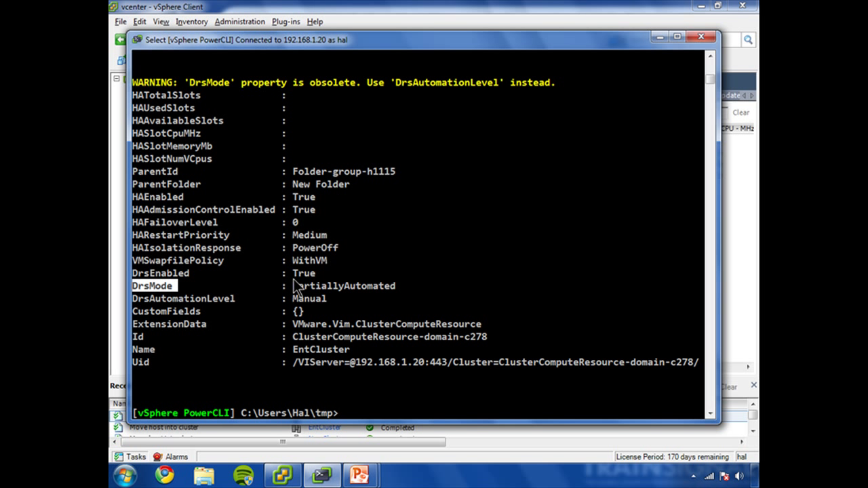
{"action": "double_click", "coordinate": [344, 285]}
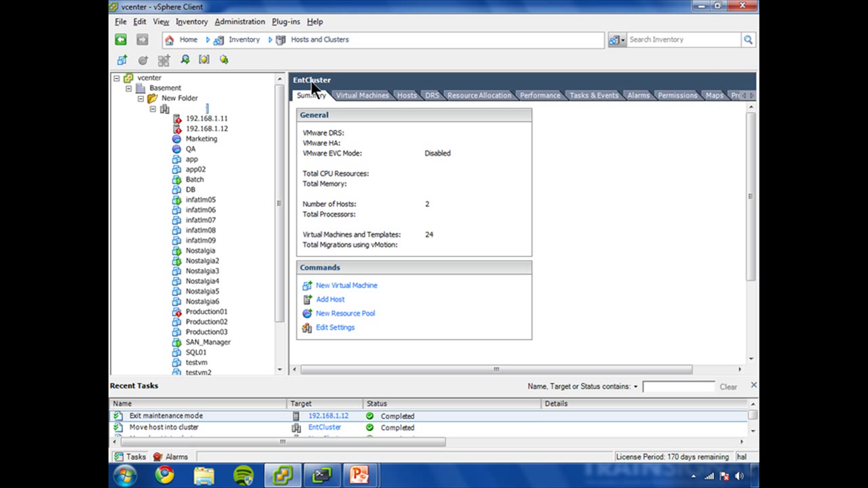
Step: Open EntCluster's Edit Settings and show the VMware DRS page with Manual automation
{"action": "left_click", "coordinate": [191, 108]}
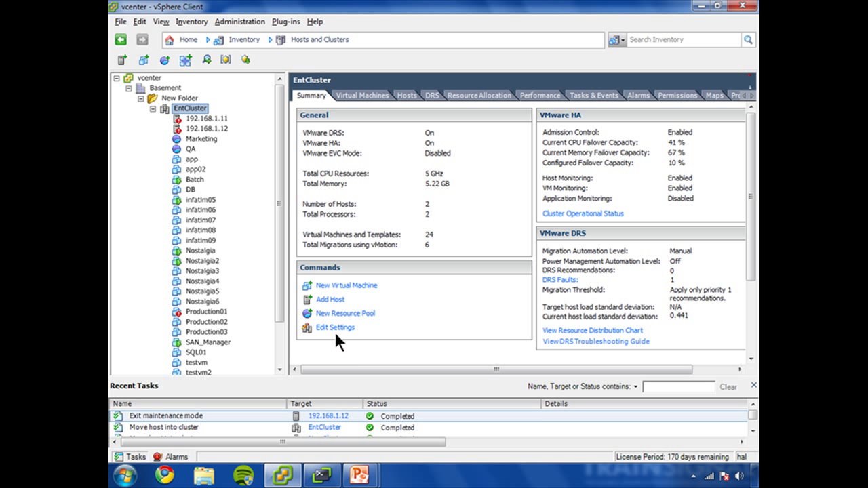
{"action": "left_click", "coordinate": [334, 327]}
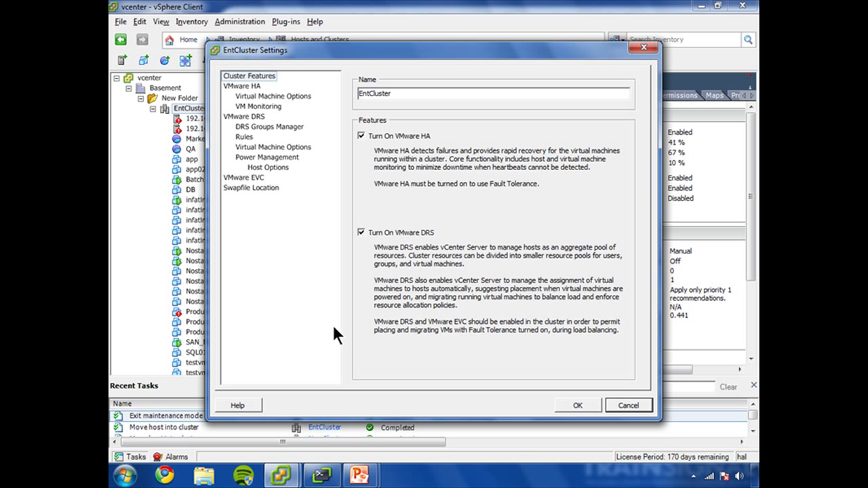
{"action": "left_click", "coordinate": [244, 116]}
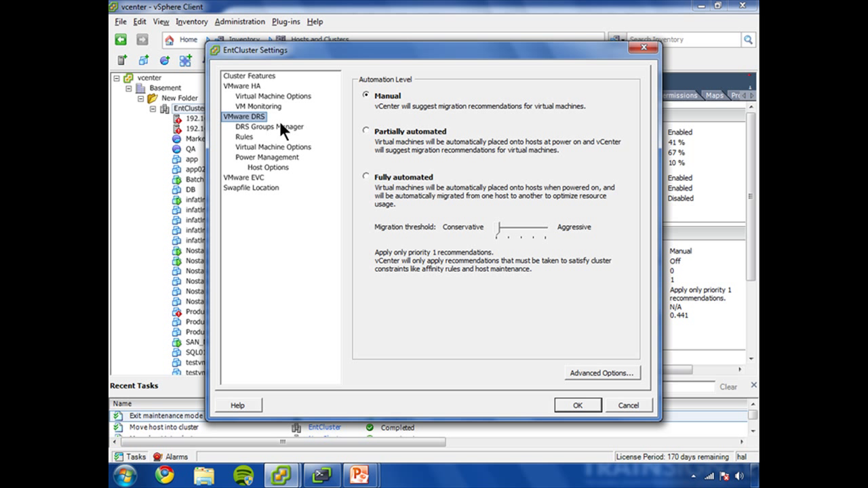
{"action": "mouse_move", "coordinate": [497, 155]}
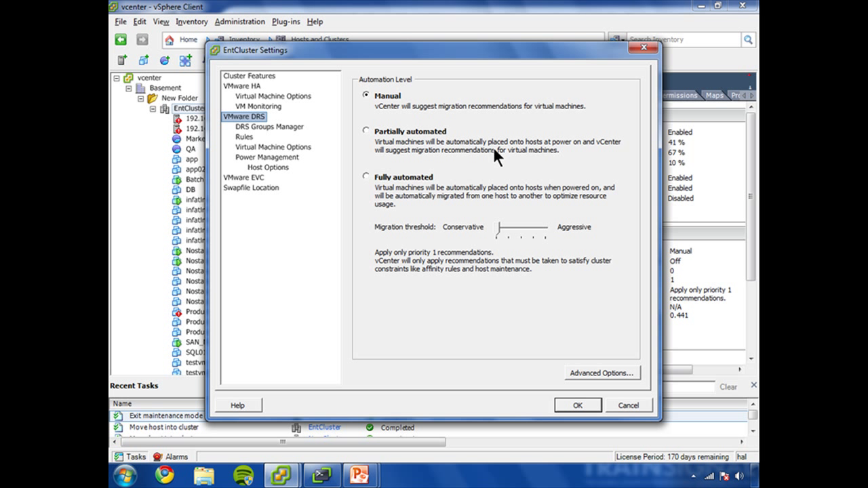
{"action": "mouse_move", "coordinate": [417, 145]}
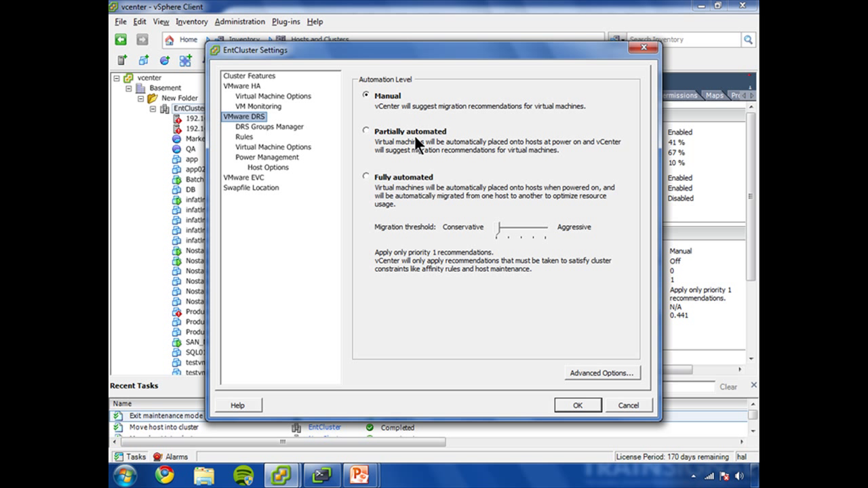
{"action": "mouse_move", "coordinate": [475, 226]}
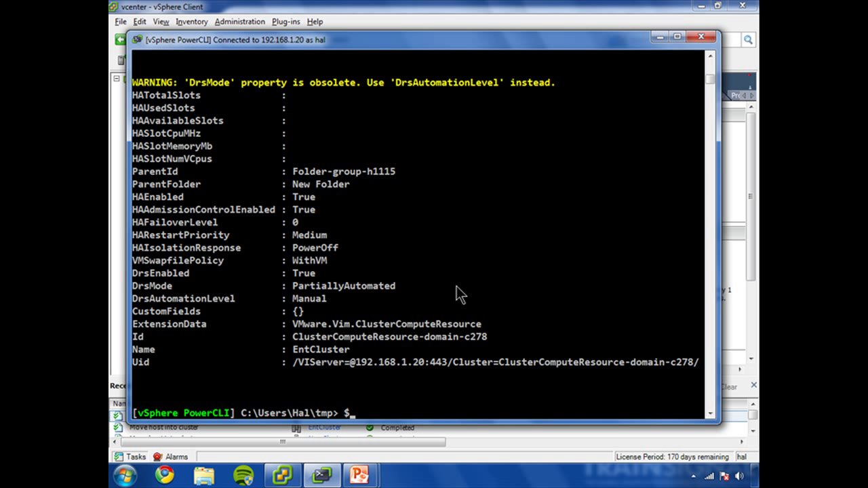
{"action": "type", "text": "$cl | set-c"}
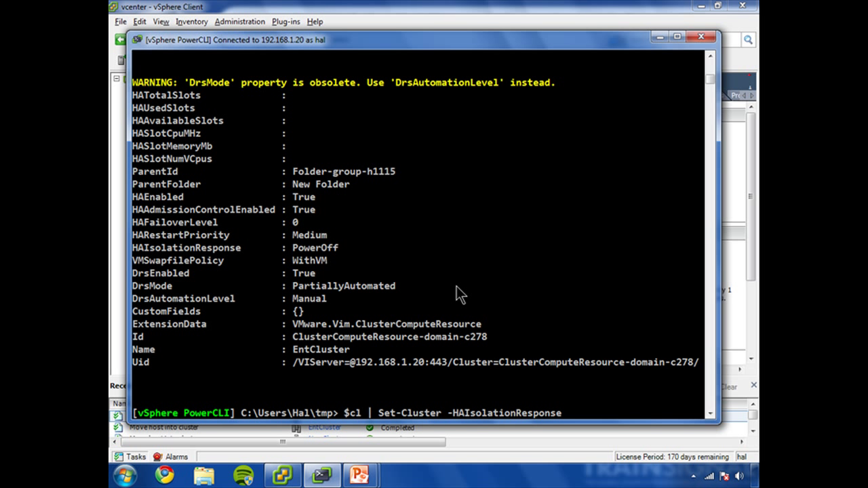
{"action": "type", "text": "HAEnabled"}
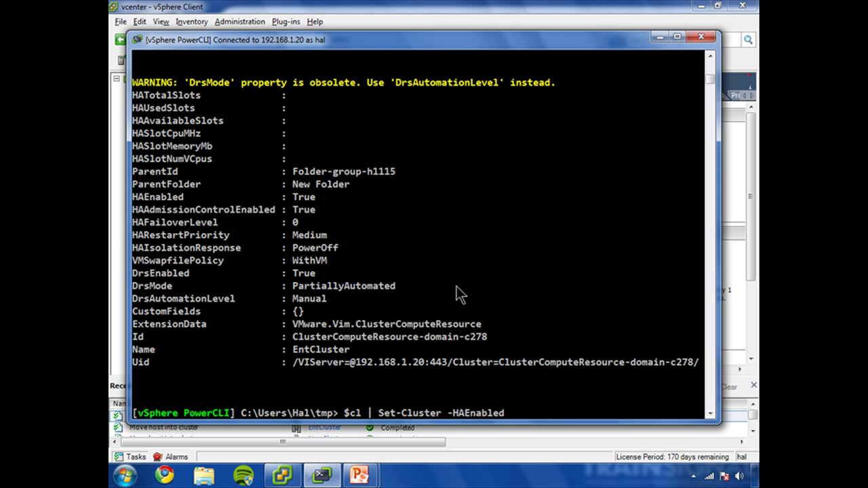
{"action": "type", "text": "DrsEnabled"}
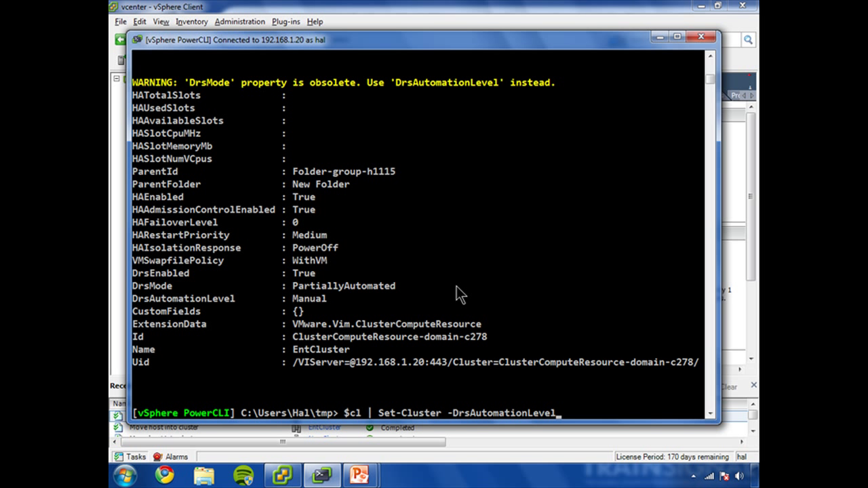
{"action": "mouse_move", "coordinate": [295, 283]}
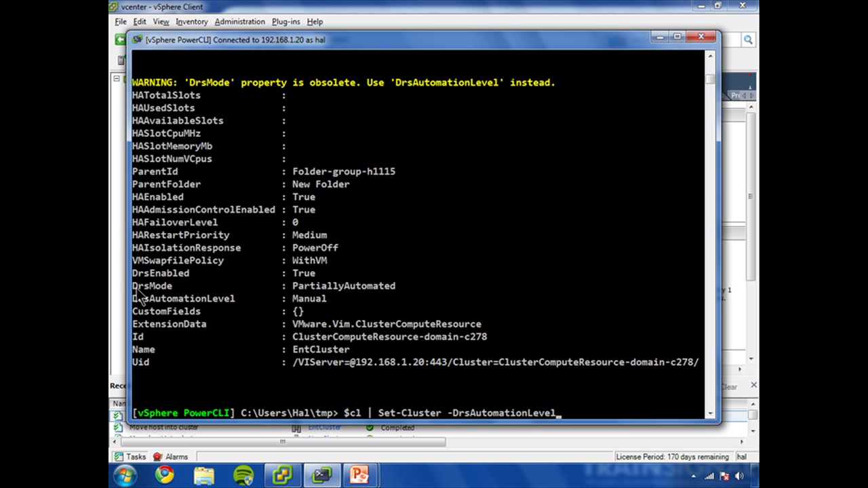
{"action": "left_click_drag", "start_coordinate": [133, 285], "coordinate": [397, 299]}
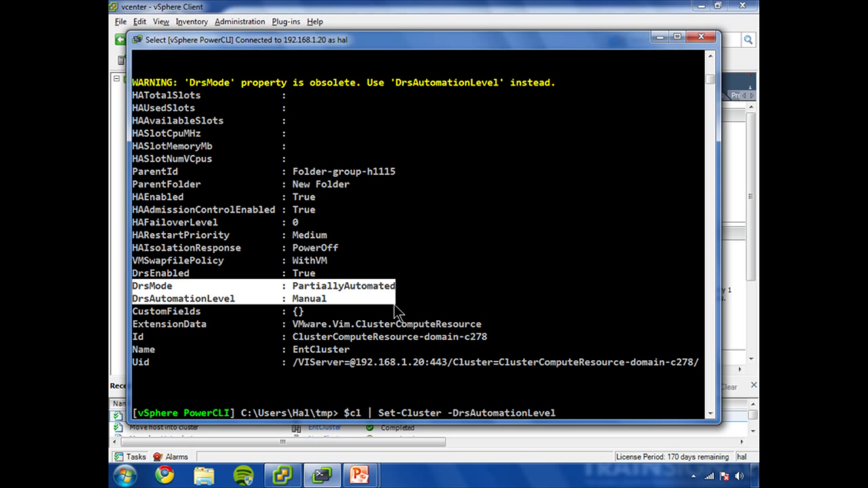
{"action": "mouse_move", "coordinate": [300, 290]}
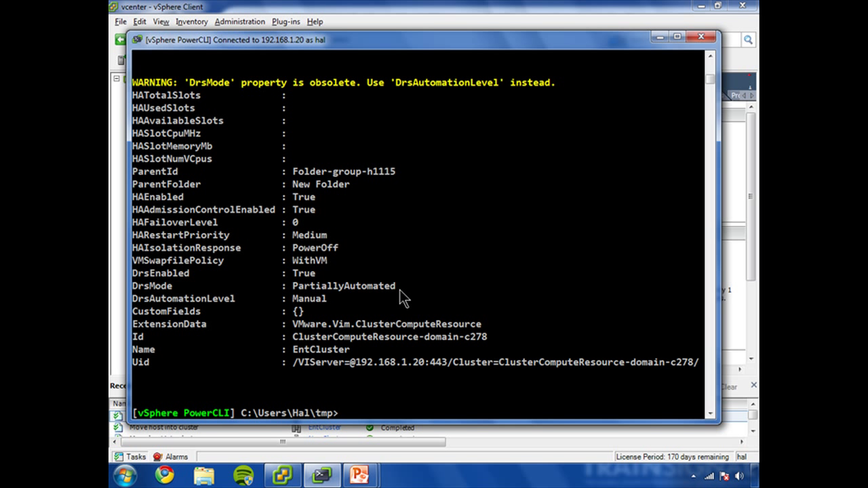
Step: Run help set-cluster to read the DrsAutomationLevel and DrsMode parameter descriptions
{"action": "type", "text": "he"}
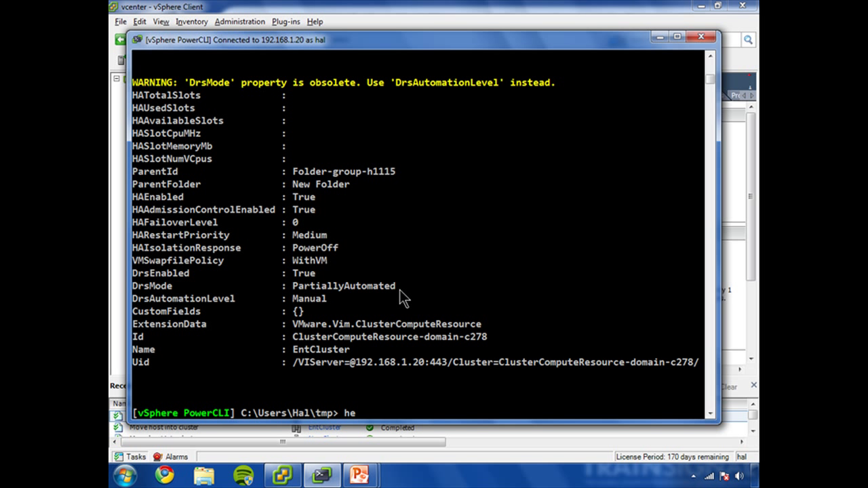
{"action": "type", "text": "lp set-"}
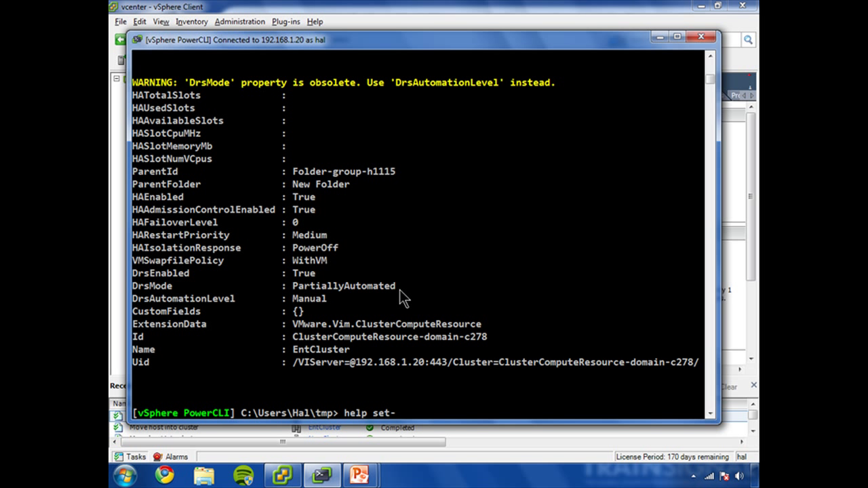
{"action": "type", "text": "cluster"}
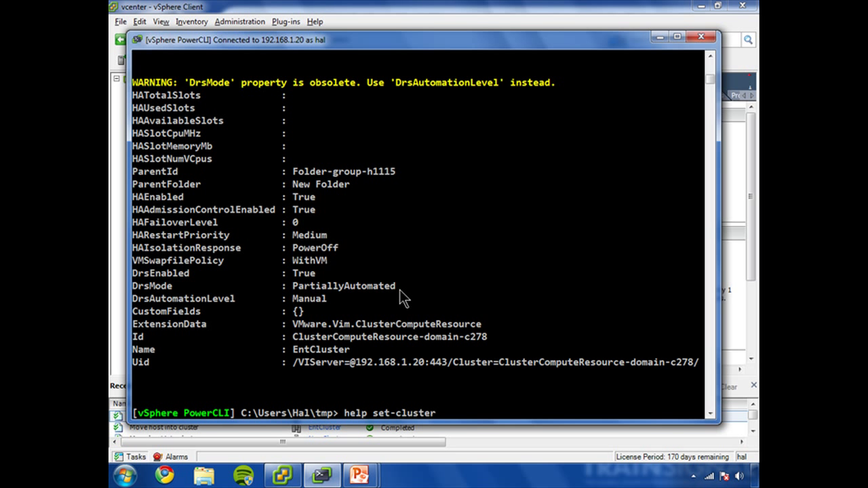
{"action": "key", "text": "Return"}
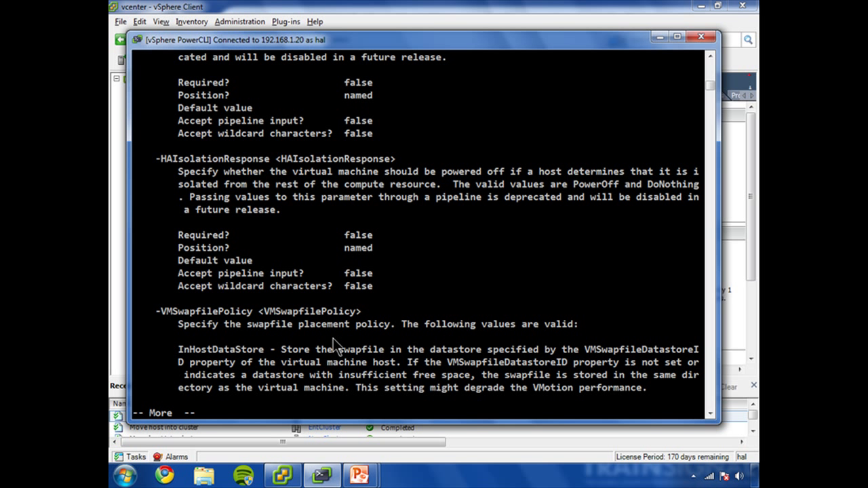
{"action": "mouse_move", "coordinate": [302, 265]}
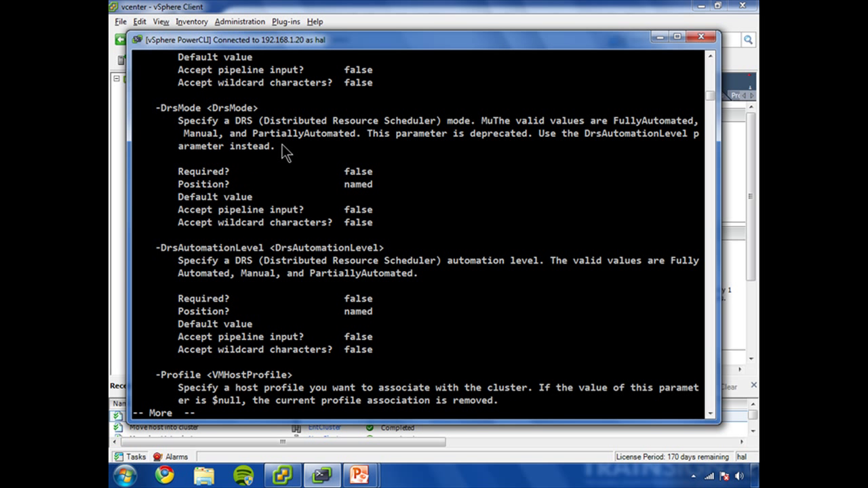
{"action": "mouse_move", "coordinate": [511, 151]}
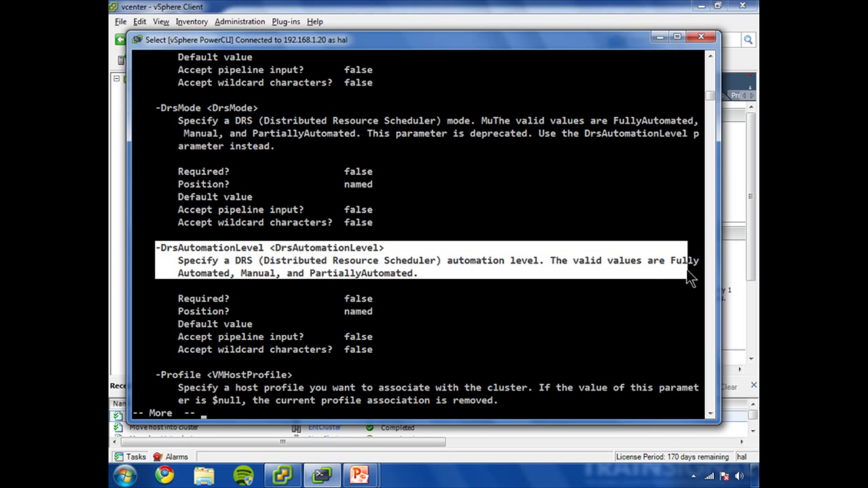
{"action": "mouse_move", "coordinate": [158, 282]}
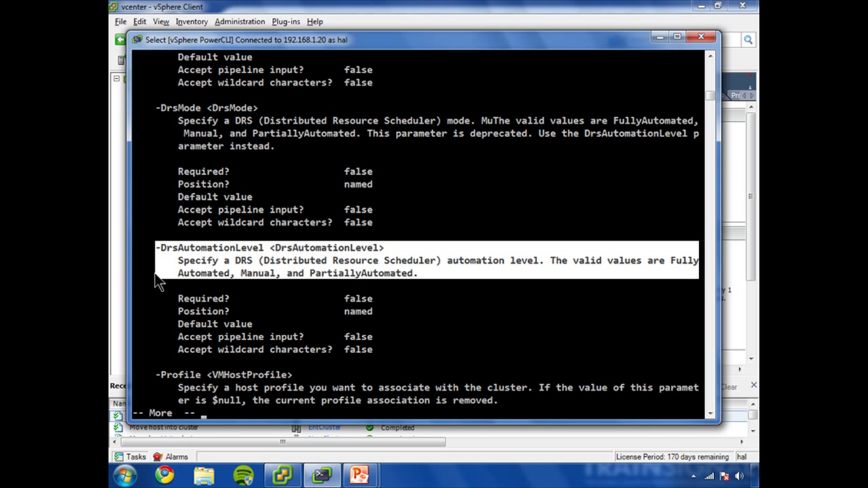
{"action": "mouse_move", "coordinate": [361, 275]}
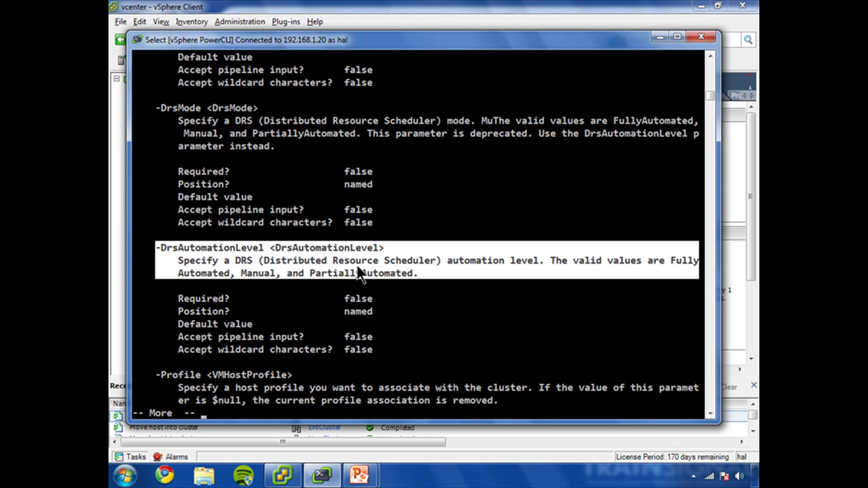
{"action": "mouse_move", "coordinate": [254, 211]}
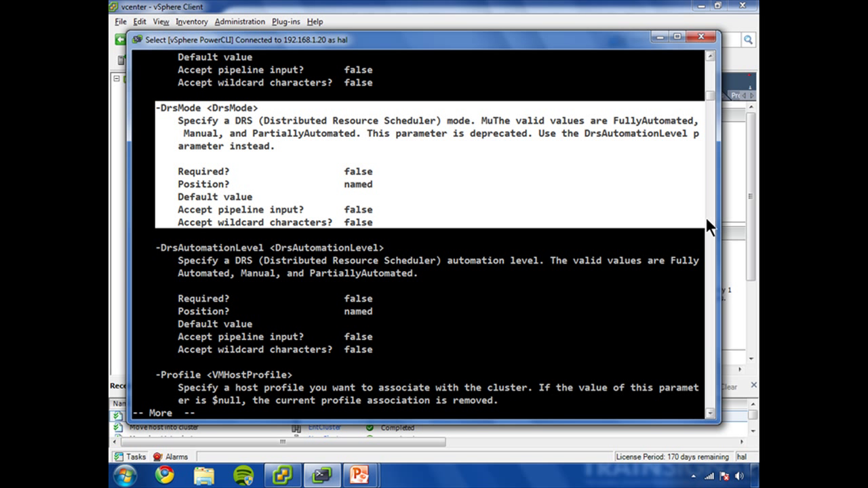
{"action": "mouse_move", "coordinate": [143, 87]}
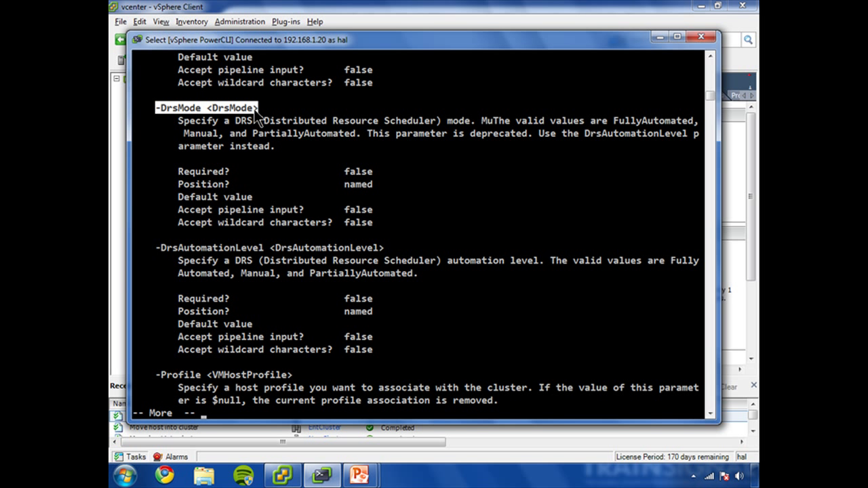
{"action": "mouse_move", "coordinate": [226, 222]}
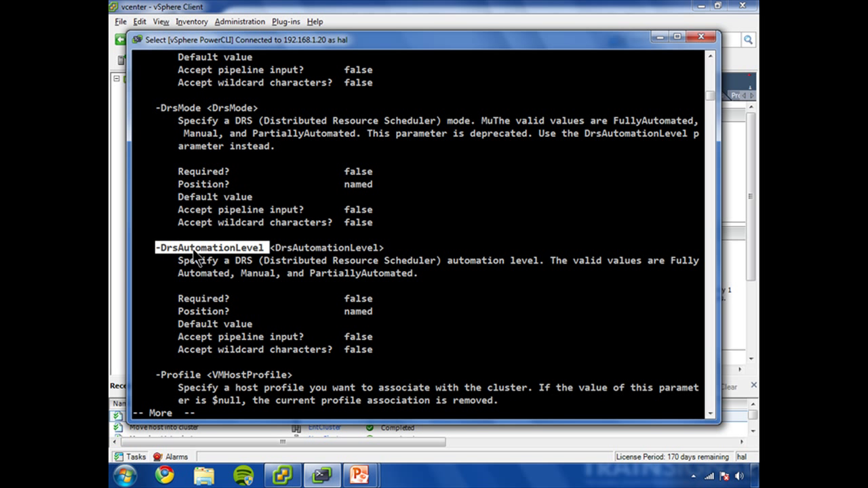
{"action": "mouse_move", "coordinate": [360, 138]}
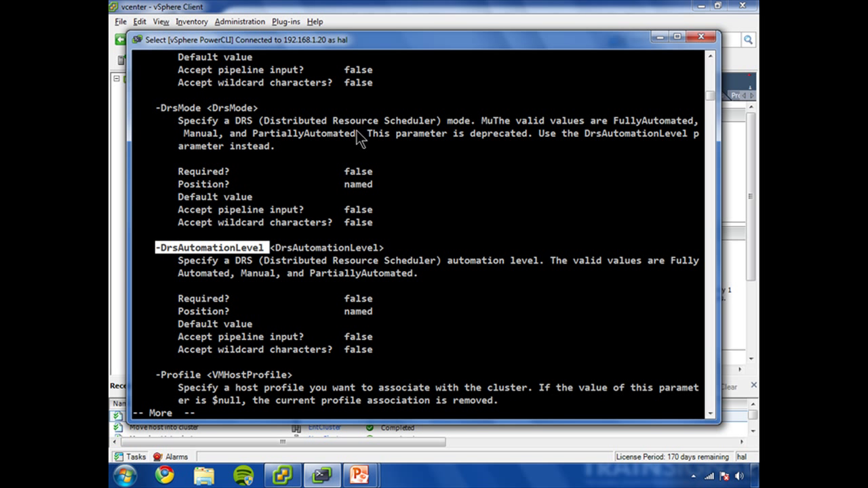
{"action": "mouse_move", "coordinate": [468, 264]}
{"action": "type", "text": "$cl | fl"}
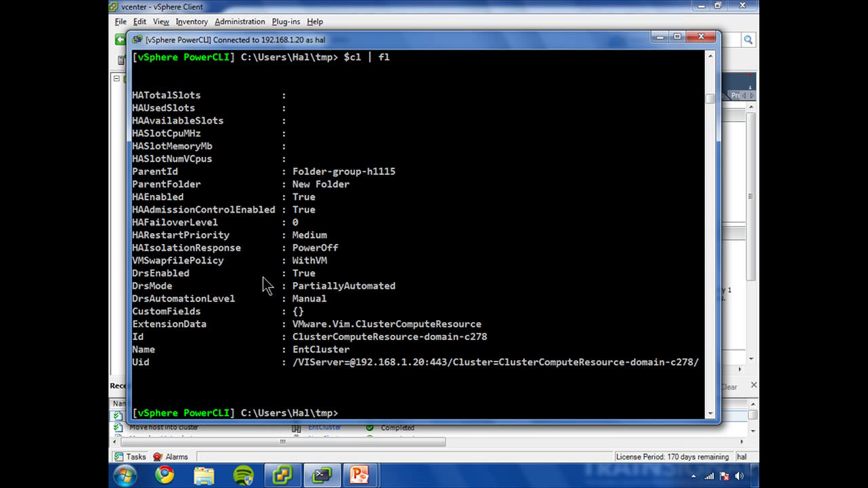
Step: Return to vSphere Client and reopen EntCluster's settings to recheck DRS automation
{"action": "double_click", "coordinate": [344, 286]}
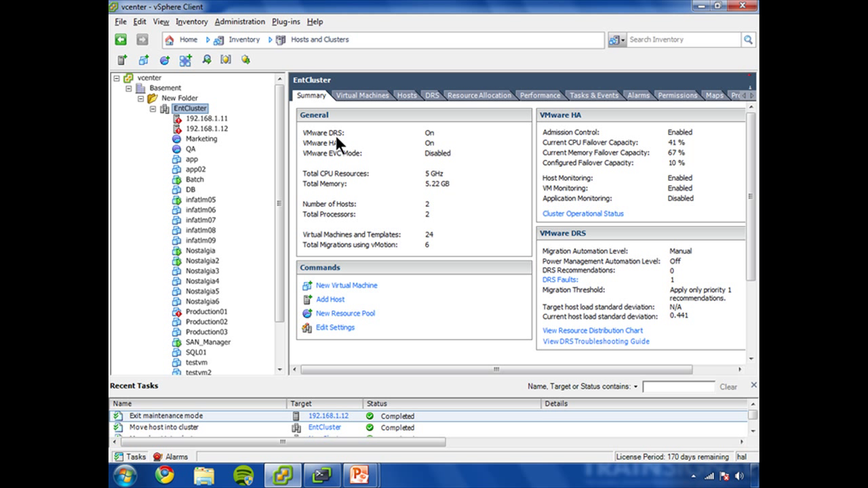
{"action": "left_click", "coordinate": [335, 327]}
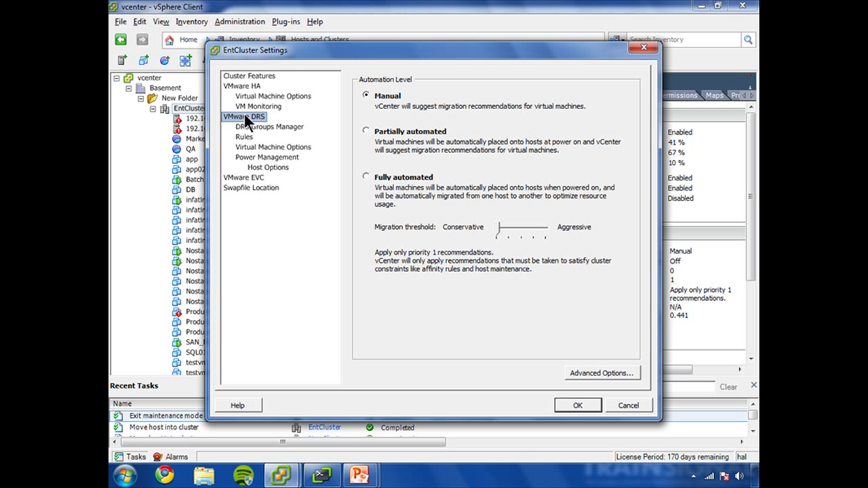
{"action": "mouse_move", "coordinate": [417, 122]}
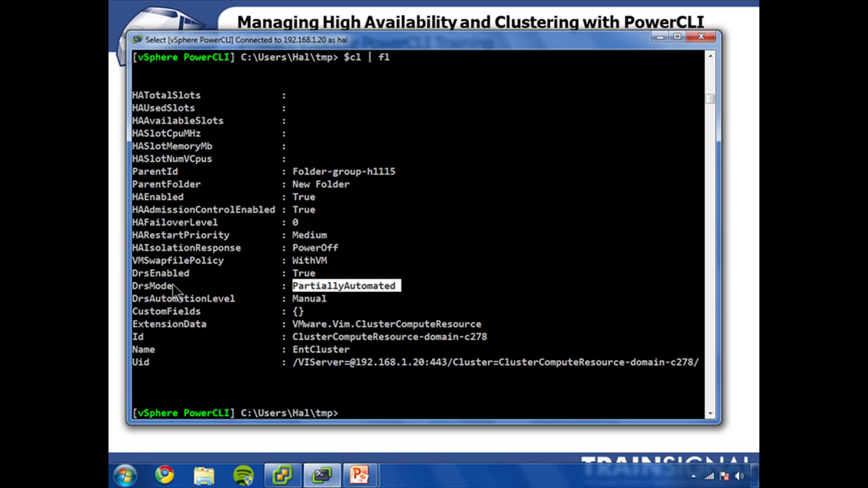
{"action": "mouse_move", "coordinate": [441, 288]}
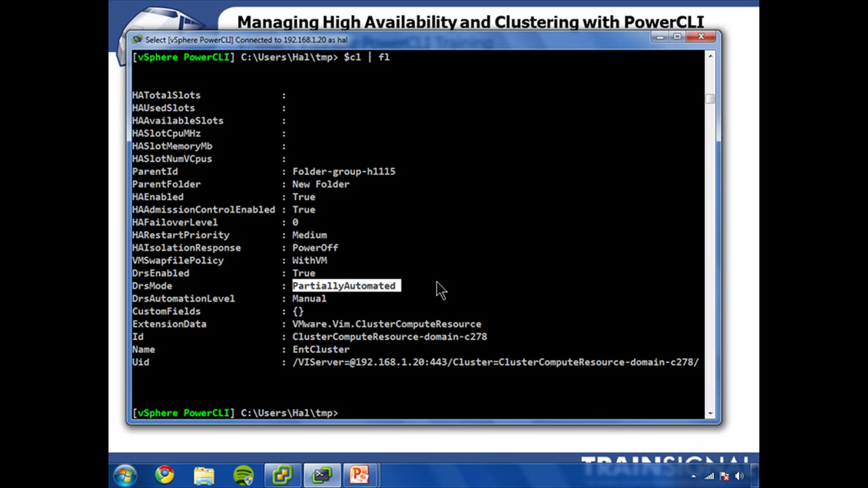
{"action": "mouse_move", "coordinate": [140, 299]}
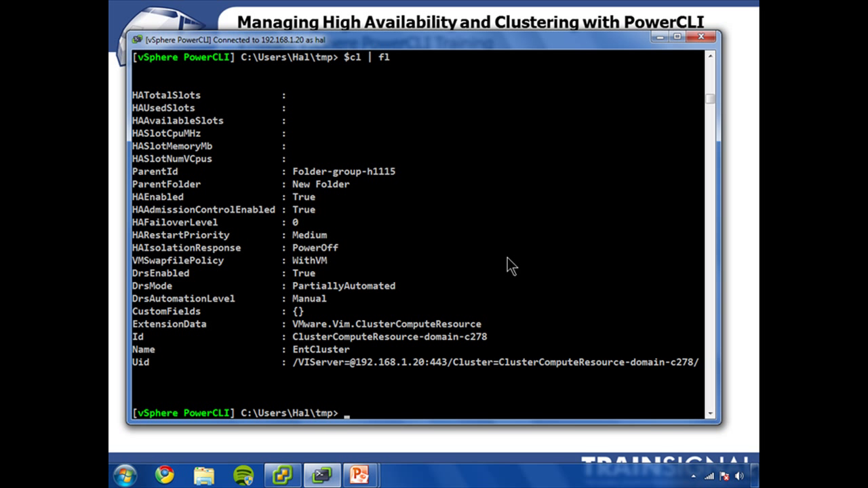
Step: Trigger the valid-levels error with an invalid value, then set EntCluster's DRS level to PartiallyAutomated
{"action": "type", "text": "$cl |"}
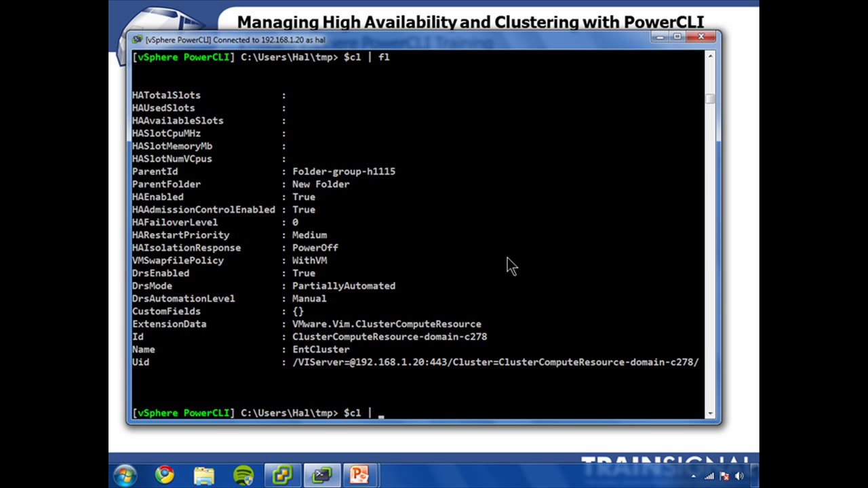
{"action": "type", "text": "Set-Cluster"}
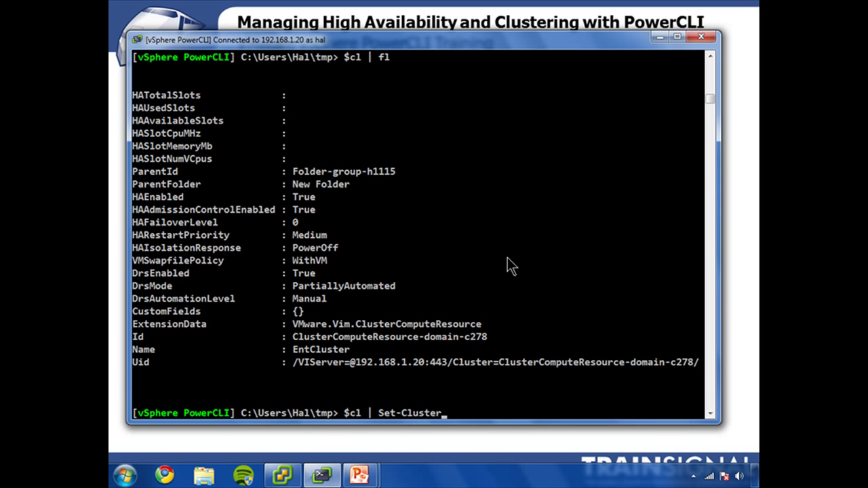
{"action": "type", "text": "-DrsAutomationLevel asdf"}
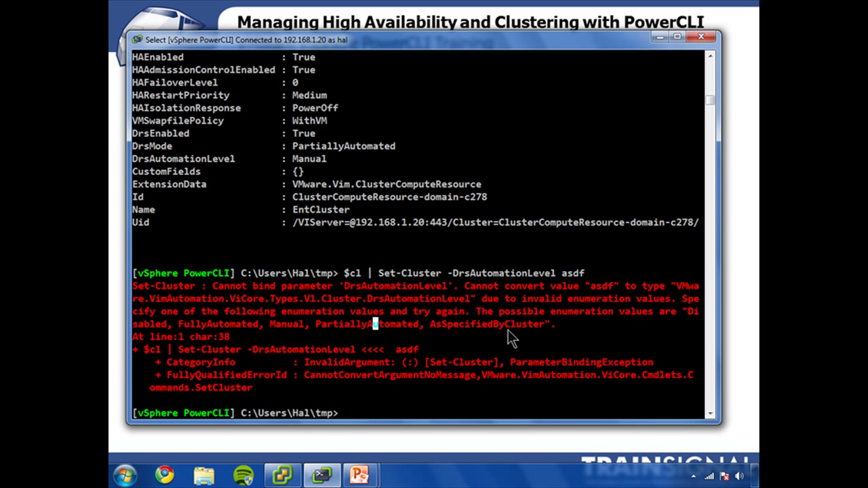
{"action": "mouse_move", "coordinate": [310, 153]}
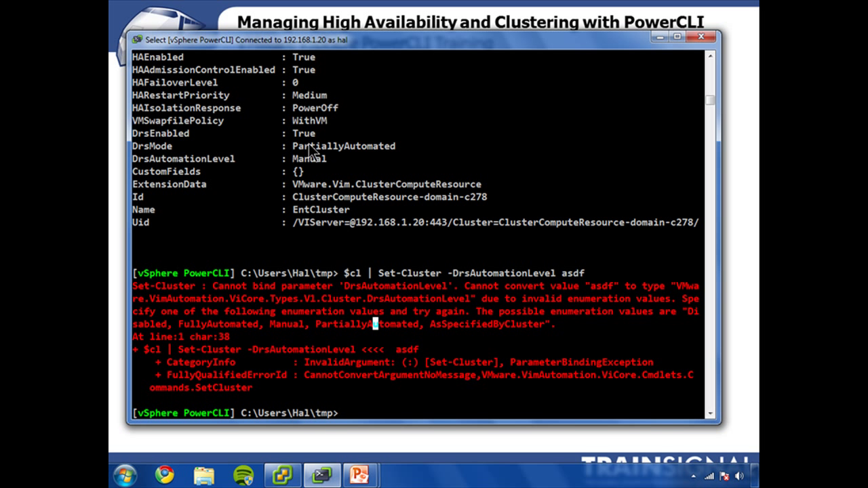
{"action": "double_click", "coordinate": [309, 158]}
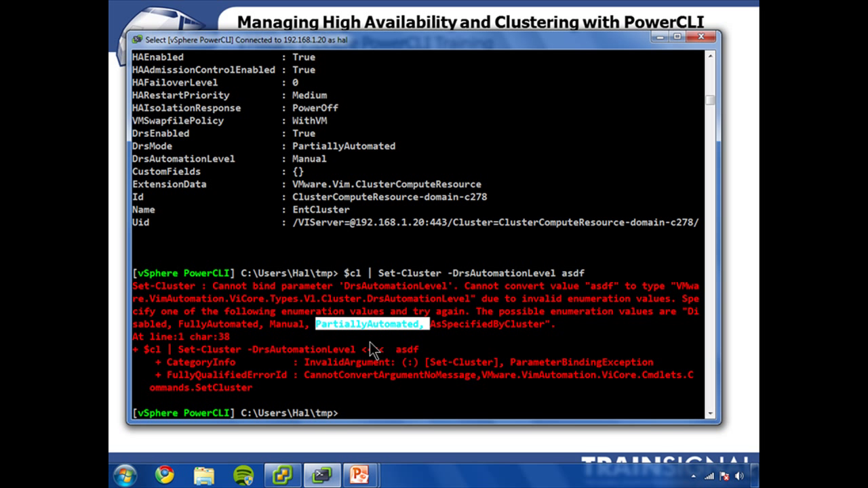
{"action": "type", "text": "$cl | Set-Cluster -DrsAutomationLevel a"}
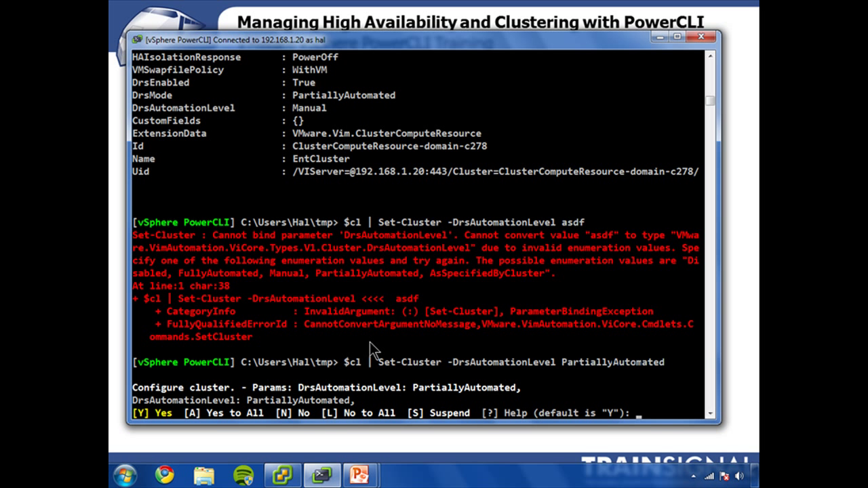
{"action": "scroll", "scroll_direction": "up", "scroll_amount": 3}
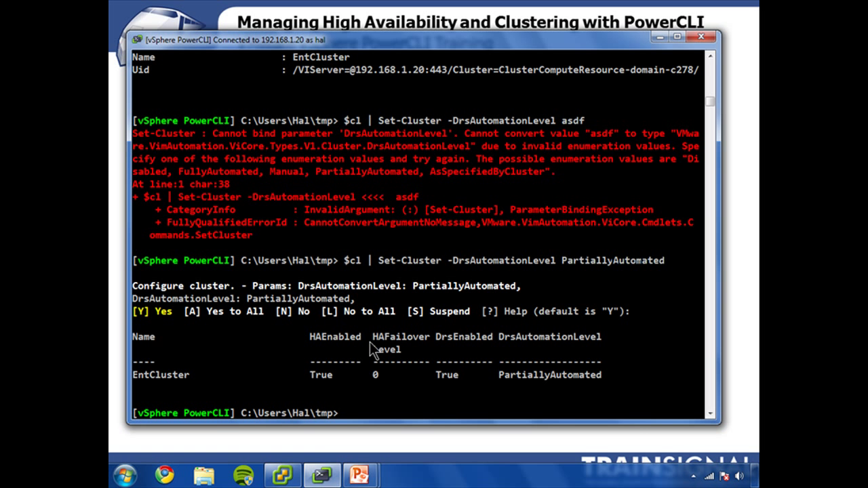
Step: Open EntCluster's settings in vSphere Client to the VMware DRS page showing Partially automated
{"action": "left_click", "coordinate": [282, 475]}
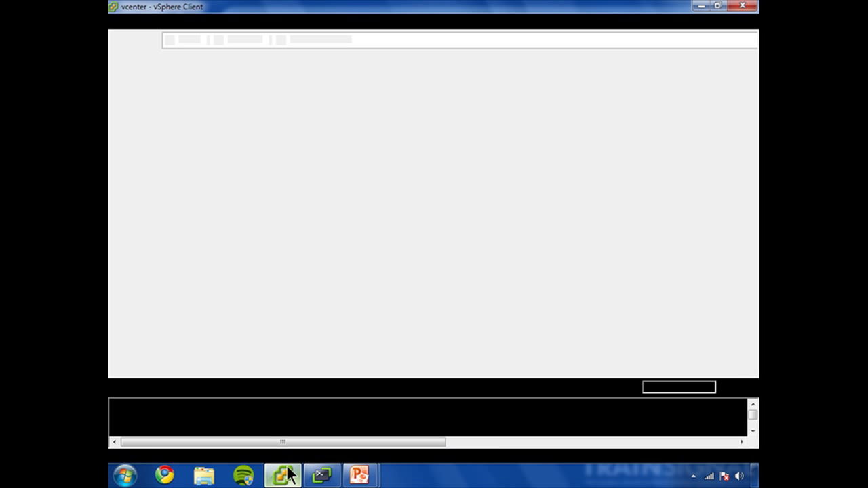
{"action": "left_click", "coordinate": [283, 475]}
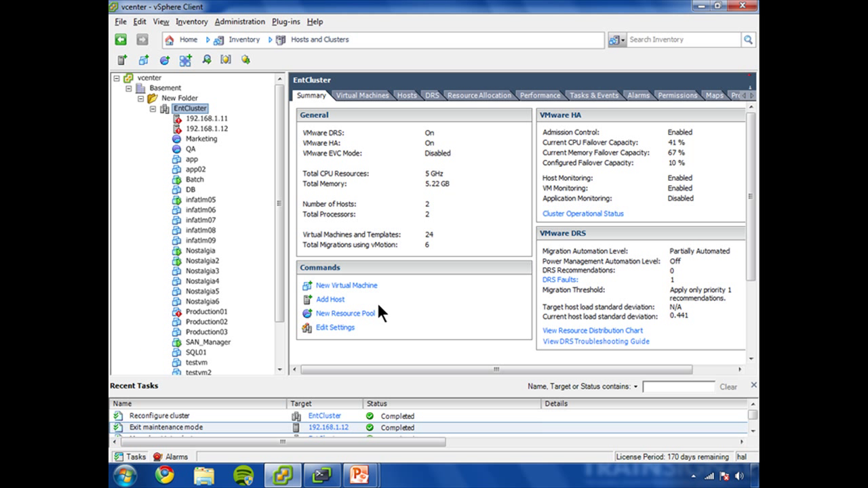
{"action": "left_click", "coordinate": [335, 327]}
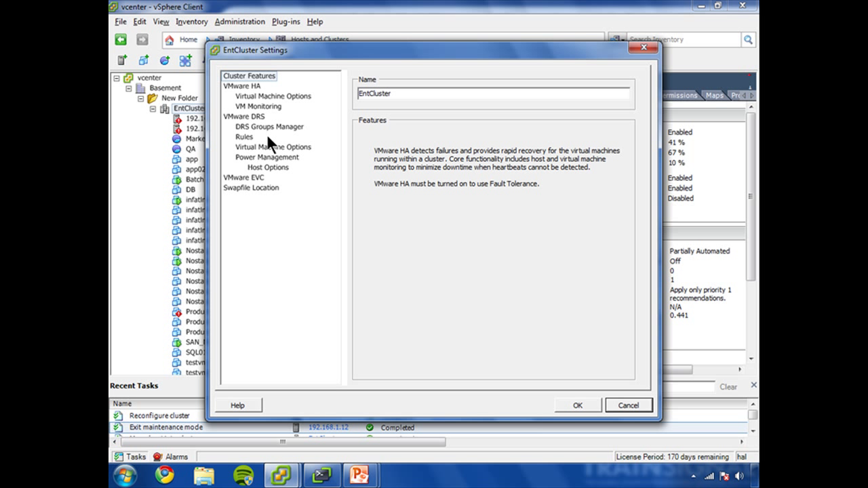
{"action": "left_click", "coordinate": [244, 117]}
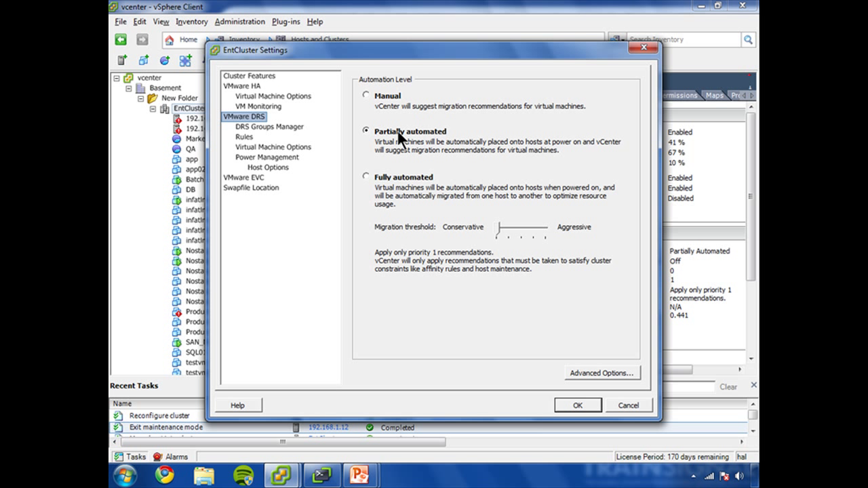
{"action": "mouse_move", "coordinate": [396, 136]}
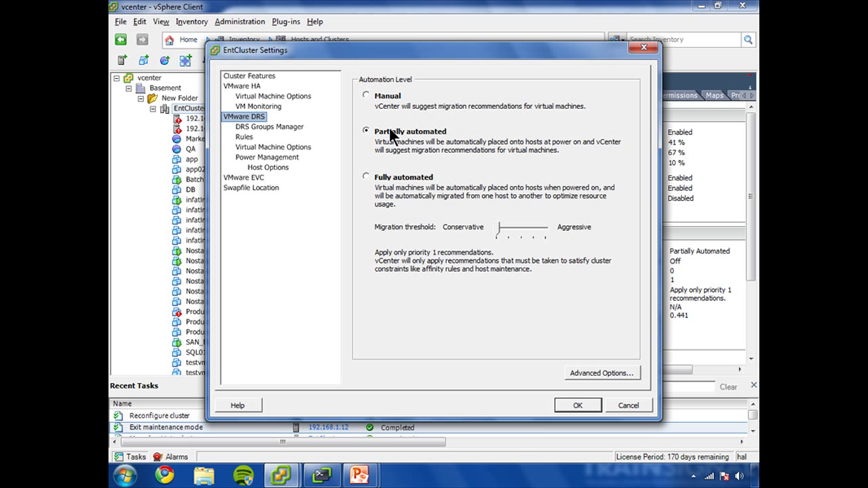
{"action": "mouse_move", "coordinate": [373, 100]}
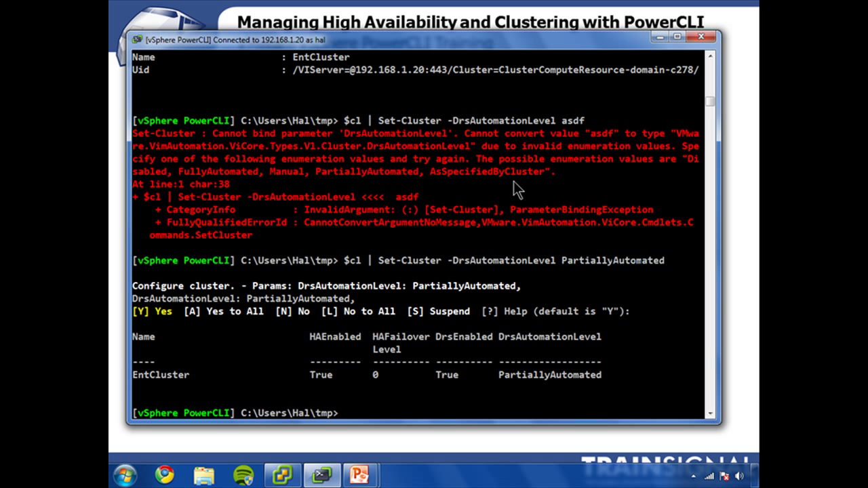
Step: List Set-Cluster's parameters with gpm and pick out the Profile parameter
{"action": "type", "text": "$cl"}
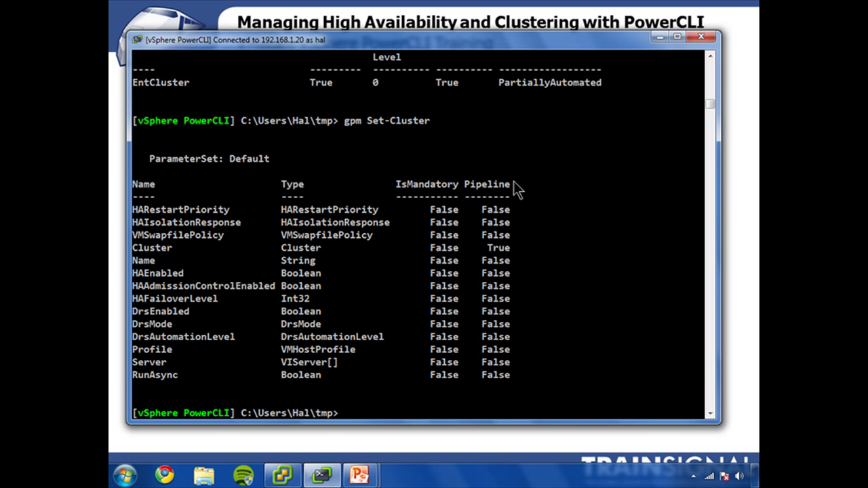
{"action": "mouse_move", "coordinate": [156, 234]}
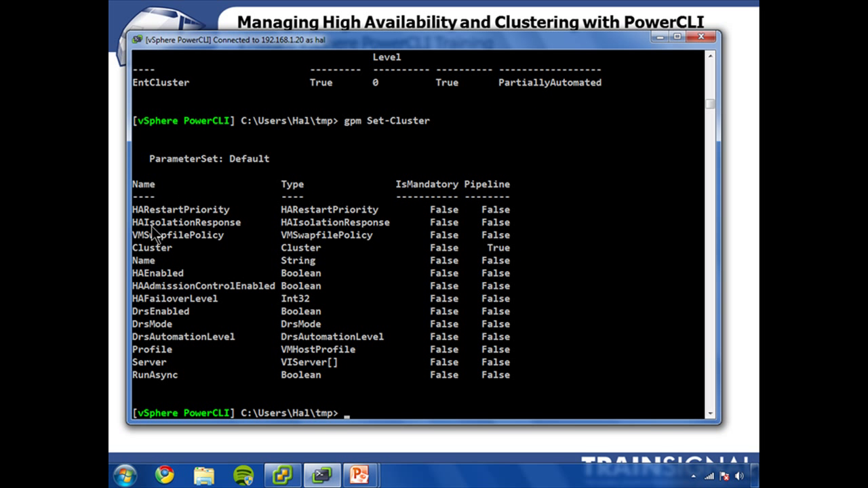
{"action": "double_click", "coordinate": [179, 235]}
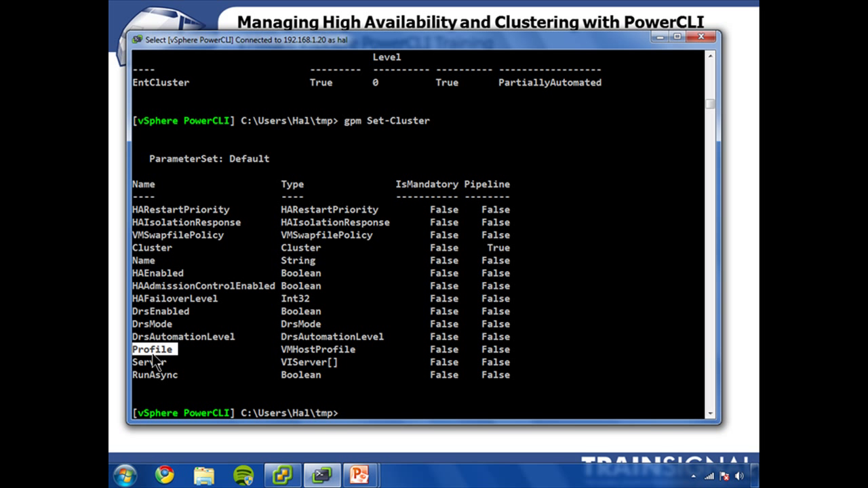
{"action": "mouse_move", "coordinate": [426, 290]}
{"action": "type", "text": "Get-Cluster new"}
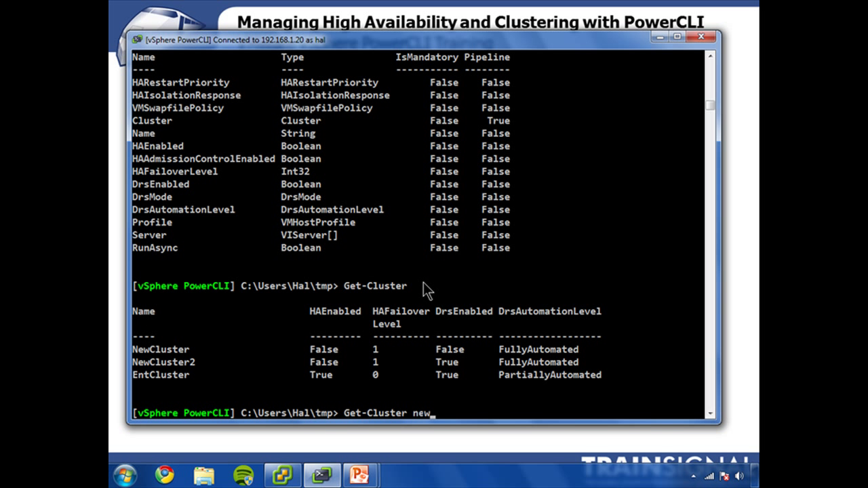
Step: List all clusters, then only NewCluster and NewCluster2 with Get-Cluster new*
{"action": "key", "text": "Return"}
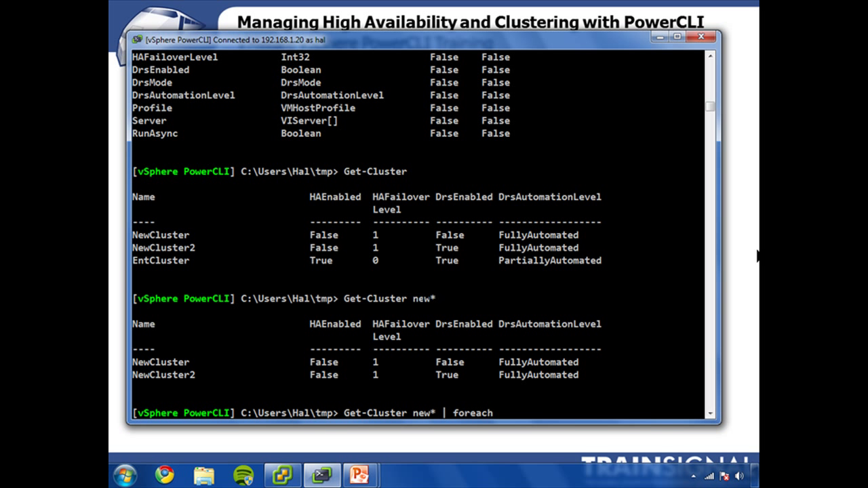
{"action": "key", "text": "BackSpace"}
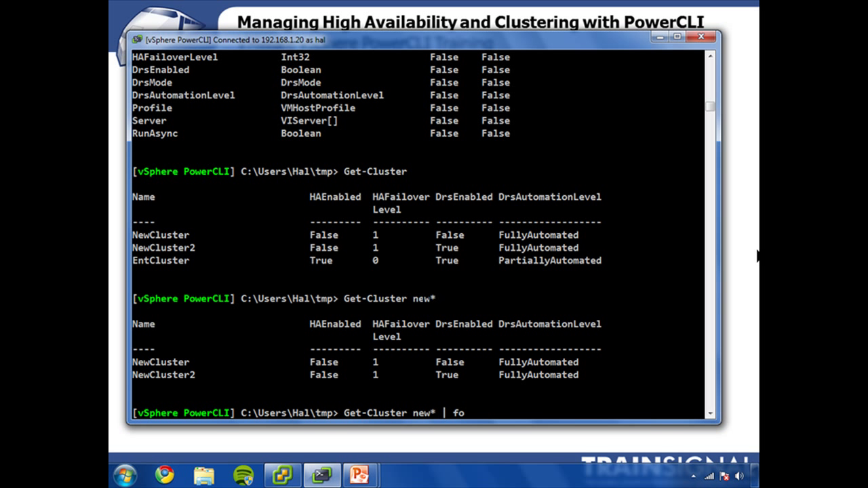
{"action": "type", "text": "r"}
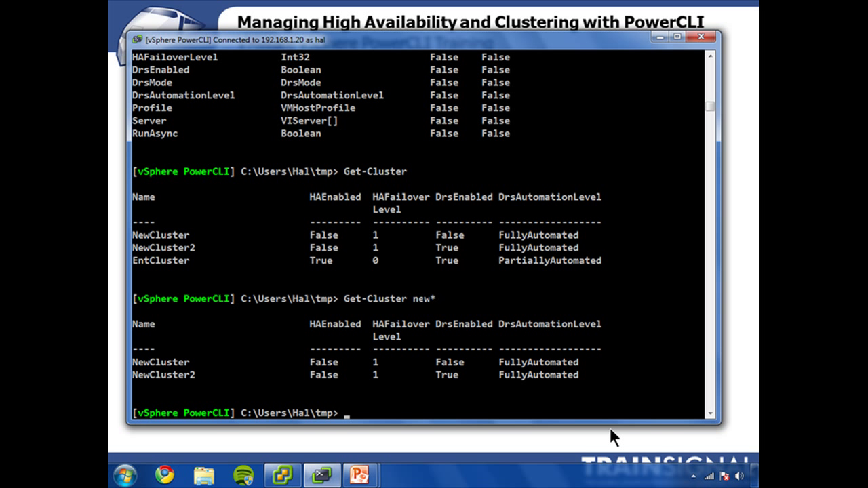
{"action": "mouse_move", "coordinate": [383, 316]}
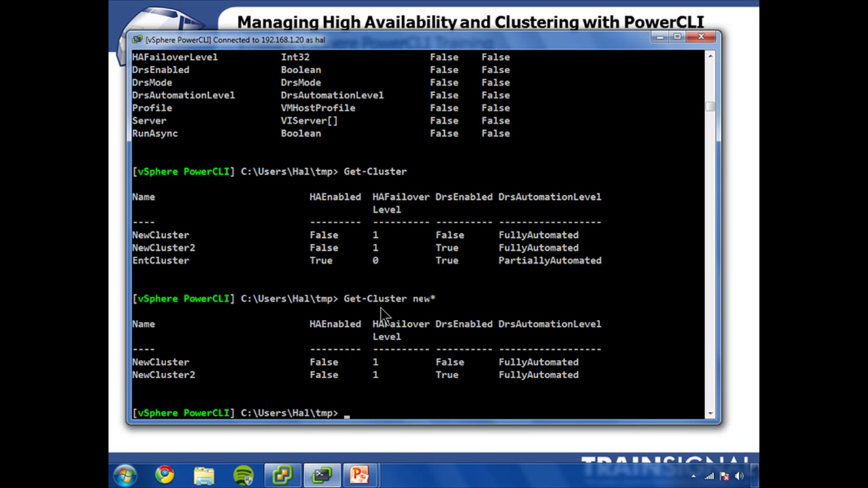
{"action": "mouse_move", "coordinate": [427, 309]}
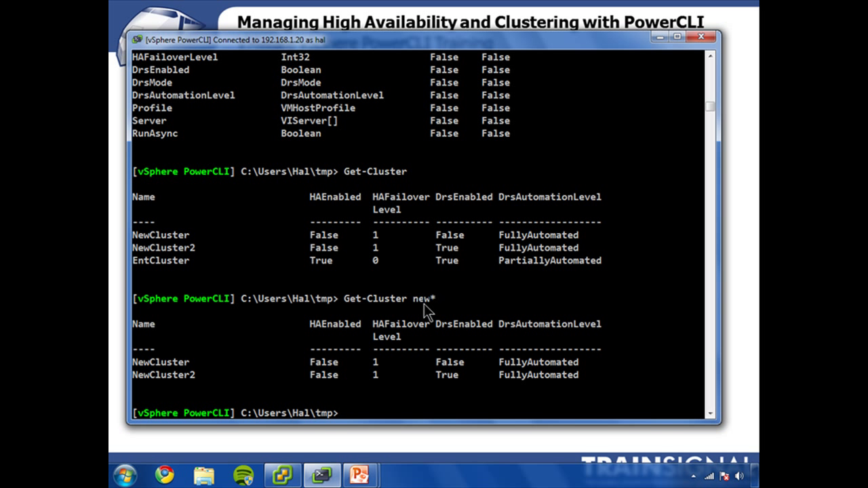
{"action": "mouse_move", "coordinate": [522, 315]}
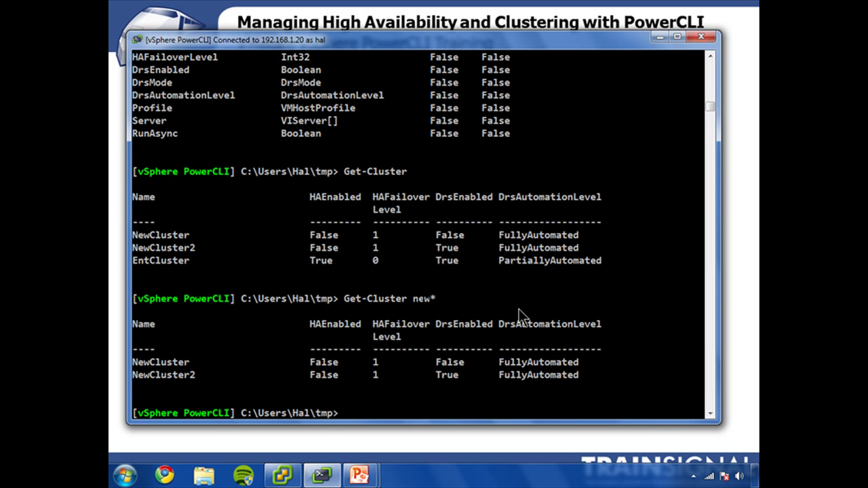